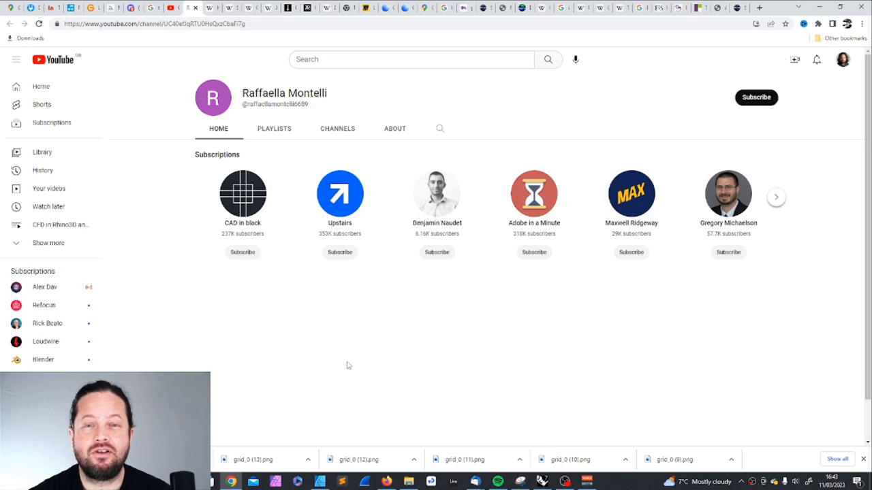
{"action": "mouse_move", "coordinate": [494, 367]}
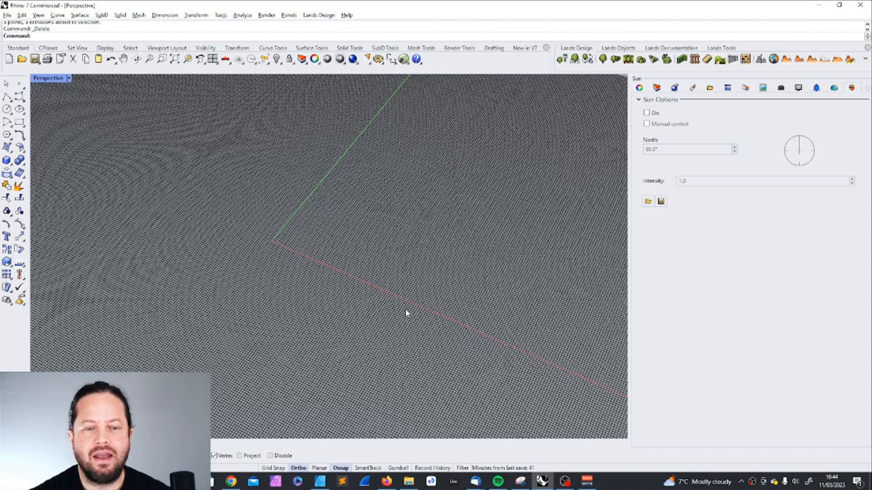
{"action": "mouse_move", "coordinate": [401, 227]}
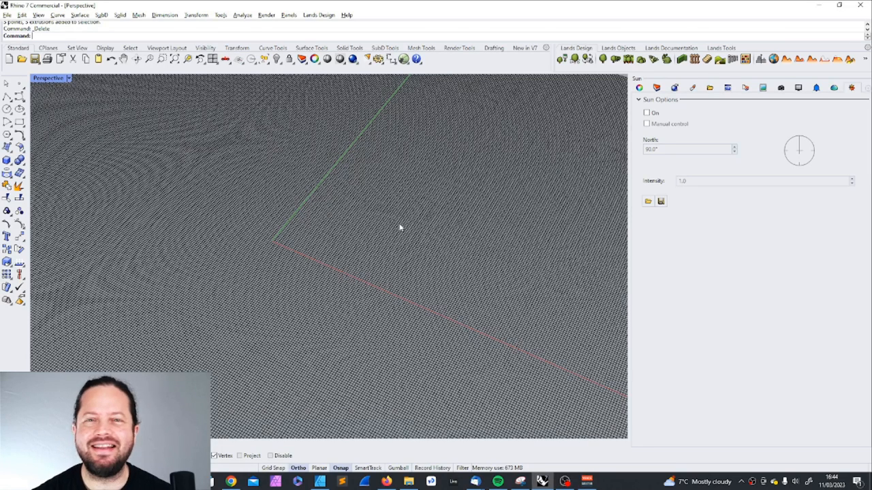
{"action": "mouse_move", "coordinate": [273, 156]}
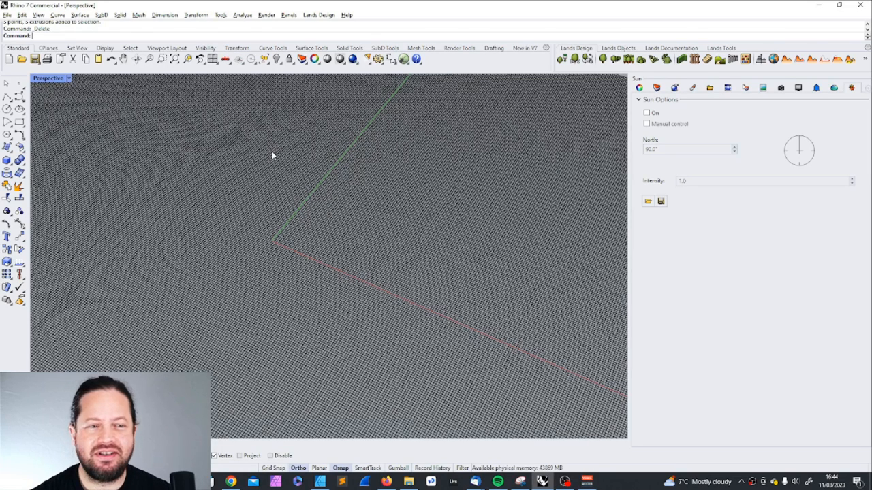
{"action": "mouse_move", "coordinate": [62, 207]}
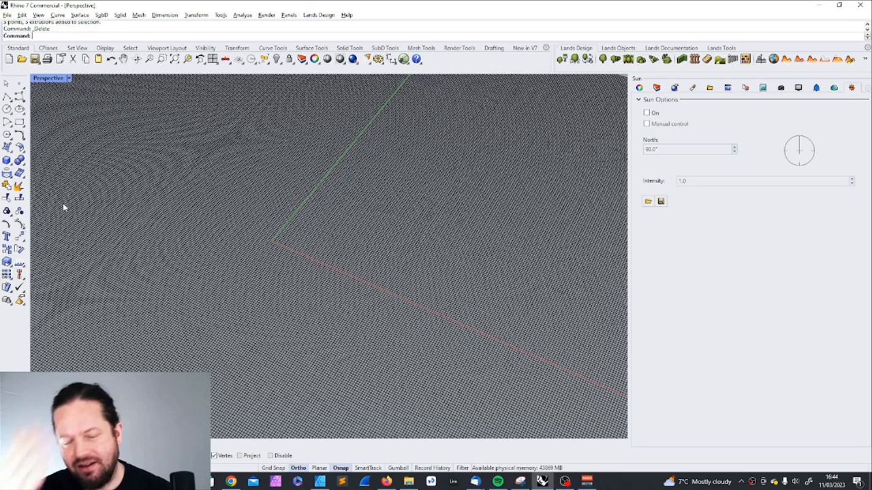
{"action": "mouse_move", "coordinate": [6, 161]}
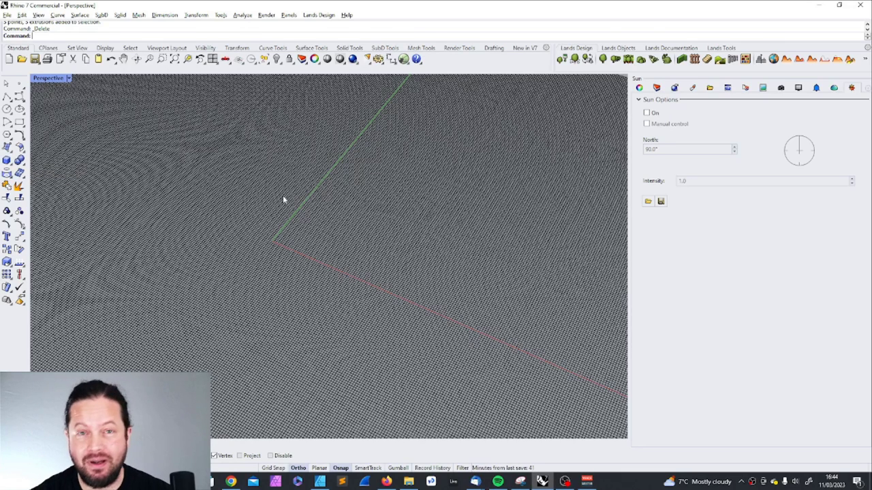
{"action": "mouse_move", "coordinate": [443, 170]}
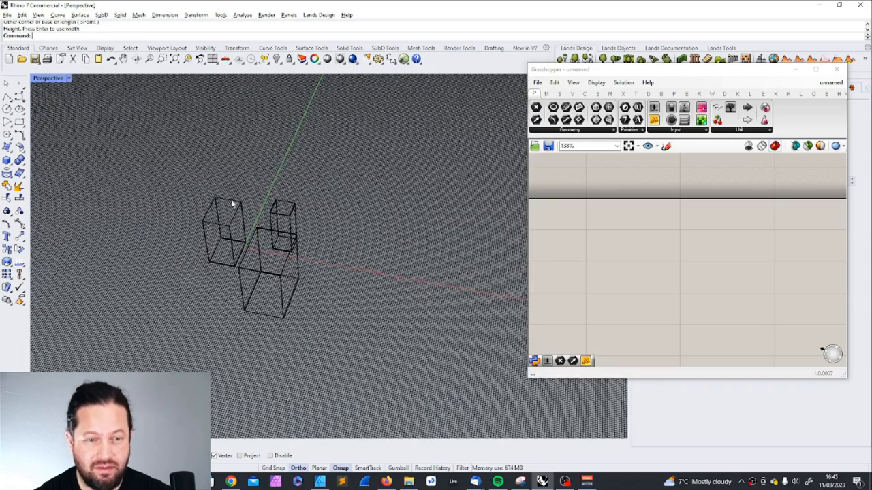
Keep the three boxes in the Rhino scene with the empty Grasshopper canvas alongside.
{"action": "left_click", "coordinate": [283, 225]}
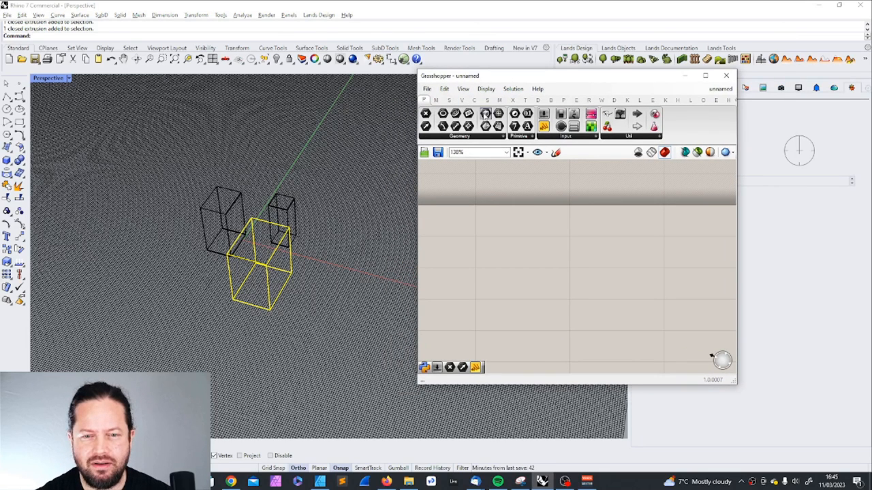
{"action": "mouse_move", "coordinate": [485, 126]}
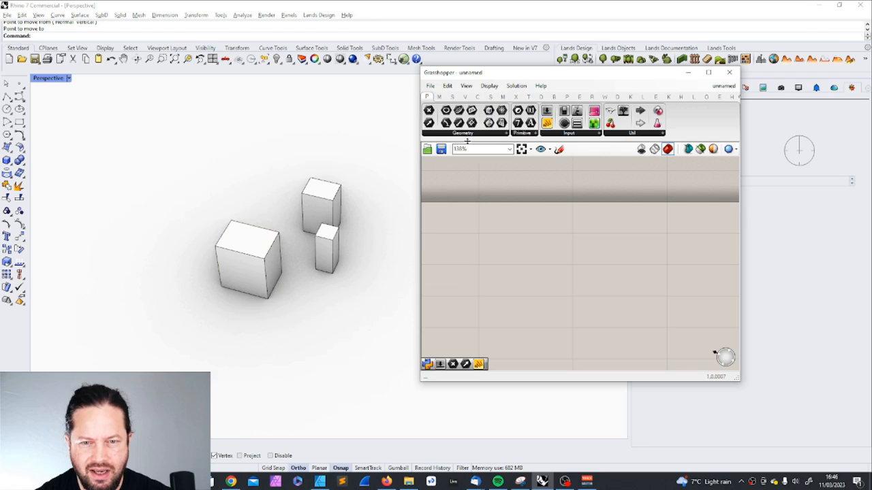
{"action": "mouse_move", "coordinate": [487, 112]}
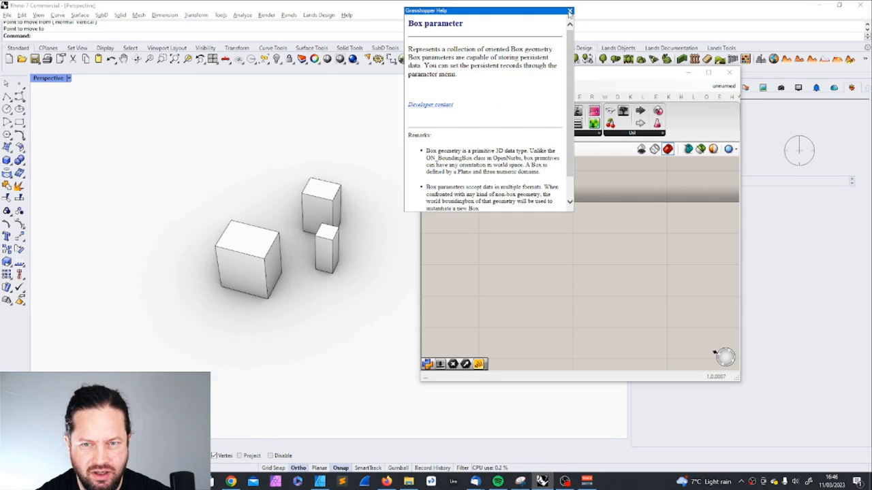
Place a Brep parameter and reference the three Rhino boxes into it via Set Multiple Breps.
{"action": "left_click", "coordinate": [569, 11]}
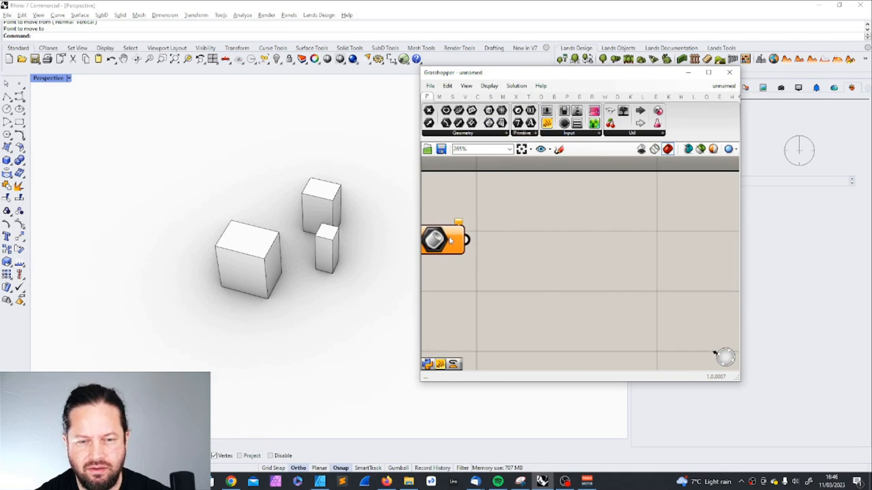
{"action": "left_click_drag", "start_coordinate": [443, 240], "coordinate": [532, 230]}
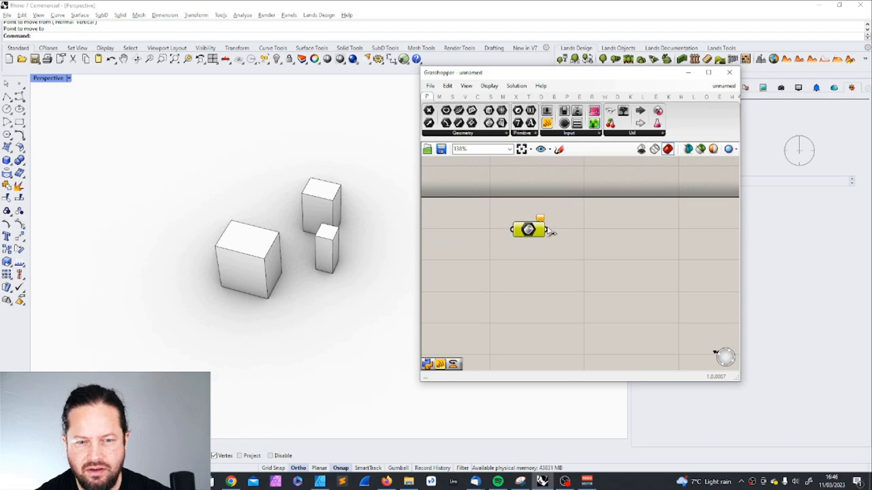
{"action": "scroll", "scroll_direction": "up", "scroll_amount": 3}
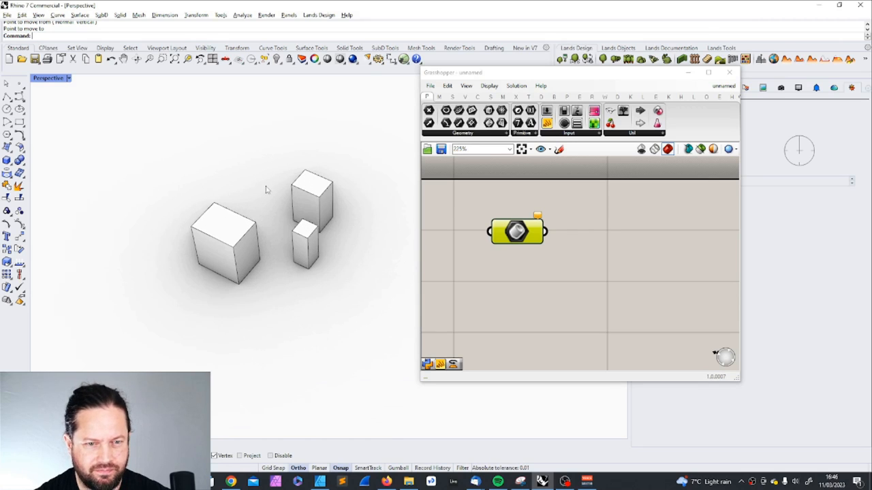
{"action": "left_click", "coordinate": [517, 231]}
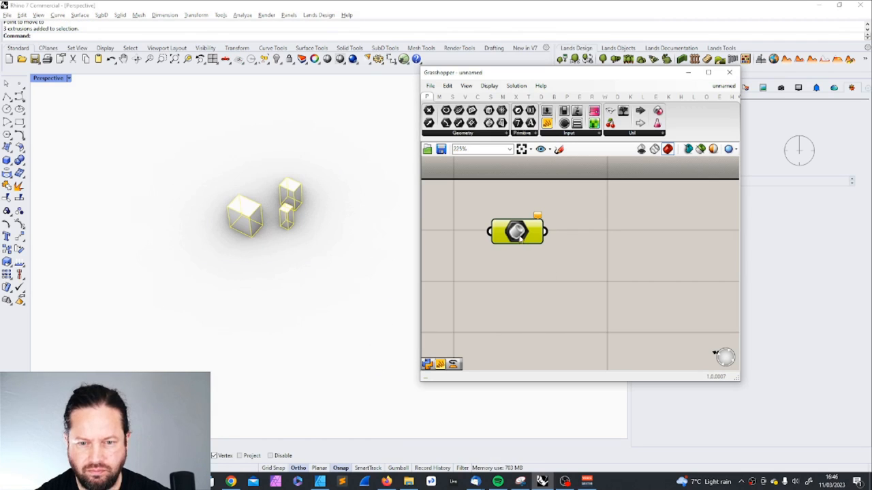
{"action": "left_click", "coordinate": [531, 325]}
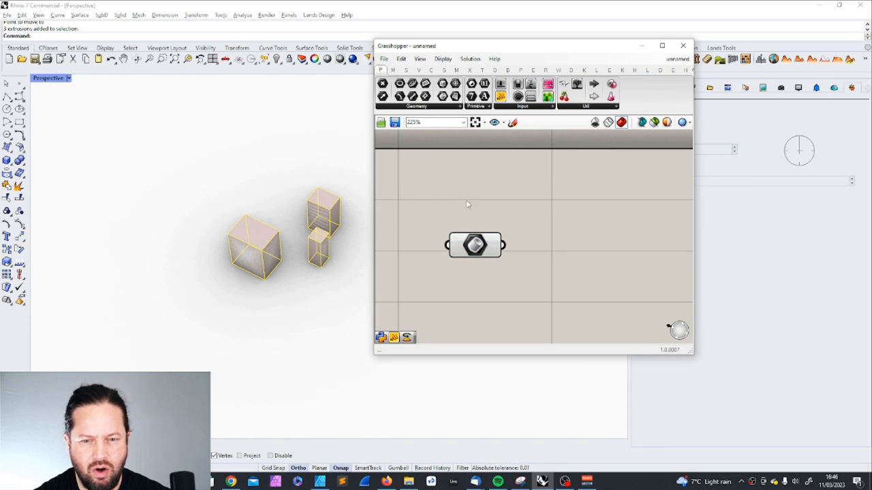
{"action": "mouse_move", "coordinate": [474, 245]}
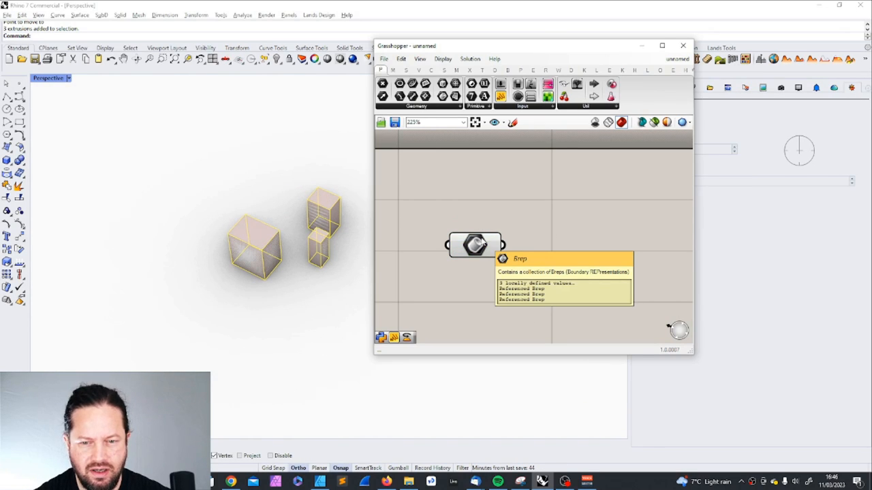
{"action": "left_click", "coordinate": [474, 245]}
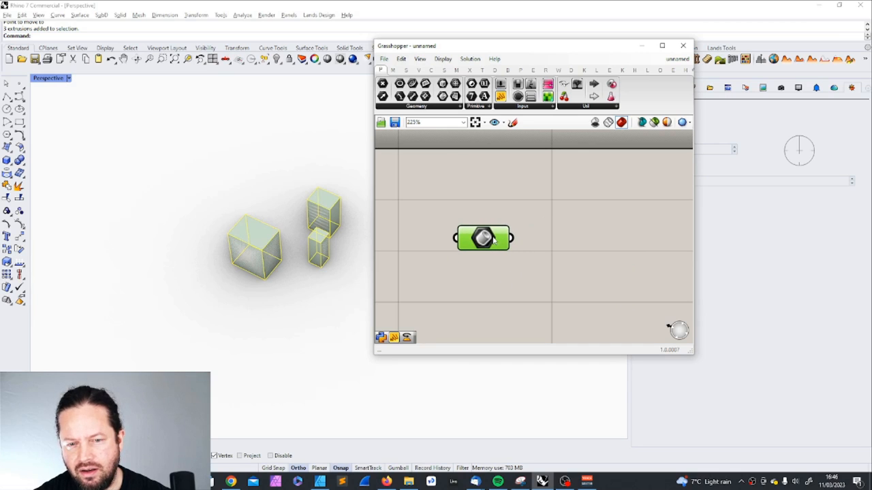
{"action": "mouse_move", "coordinate": [484, 237]}
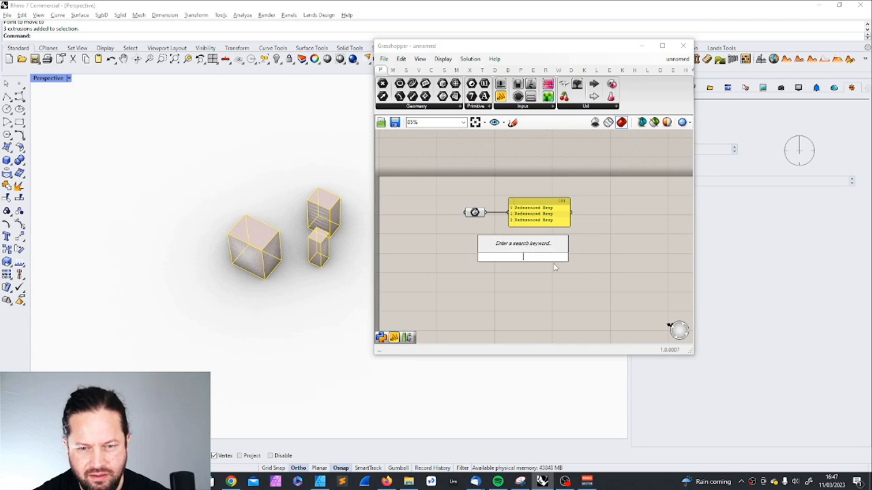
Add a Rotate component from the 'rota' search and set its angle input to Degrees.
{"action": "type", "text": "rota"}
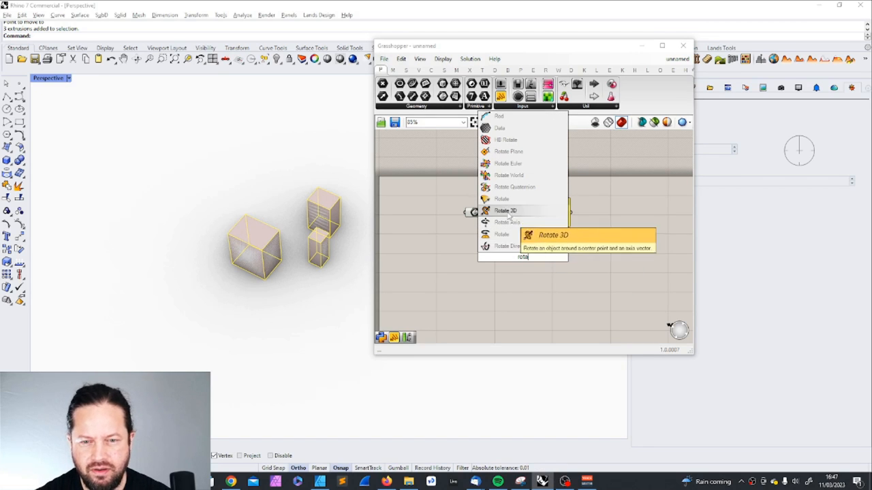
{"action": "mouse_move", "coordinate": [501, 199]}
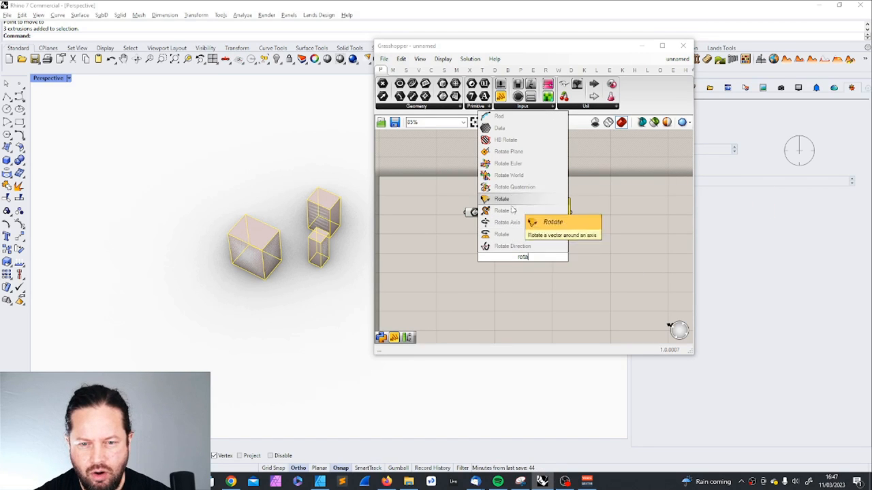
{"action": "mouse_move", "coordinate": [501, 234]}
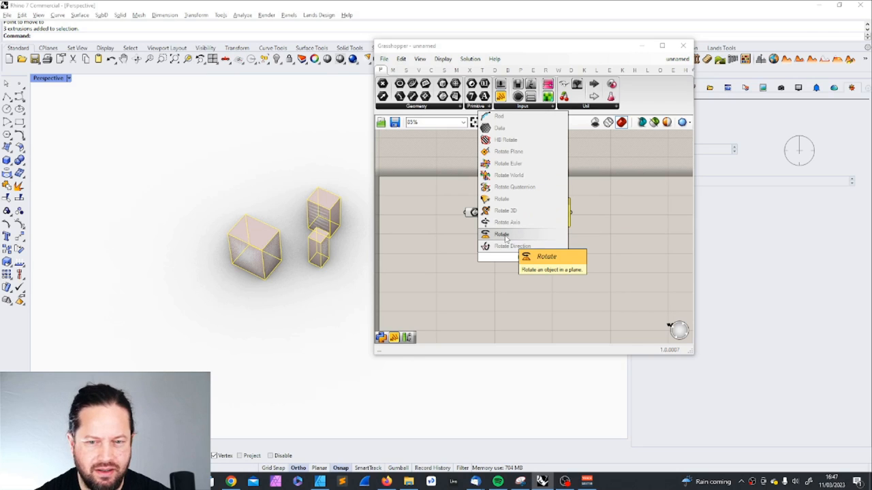
{"action": "left_click", "coordinate": [501, 234]}
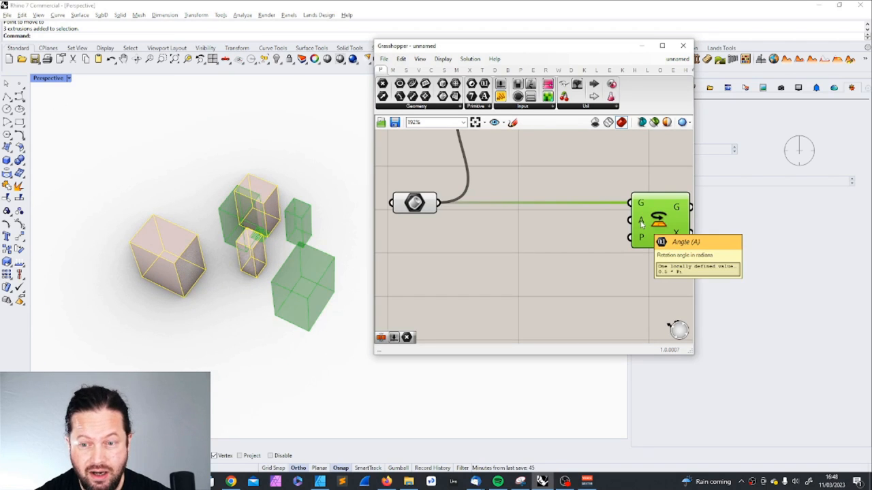
{"action": "right_click", "coordinate": [640, 219]}
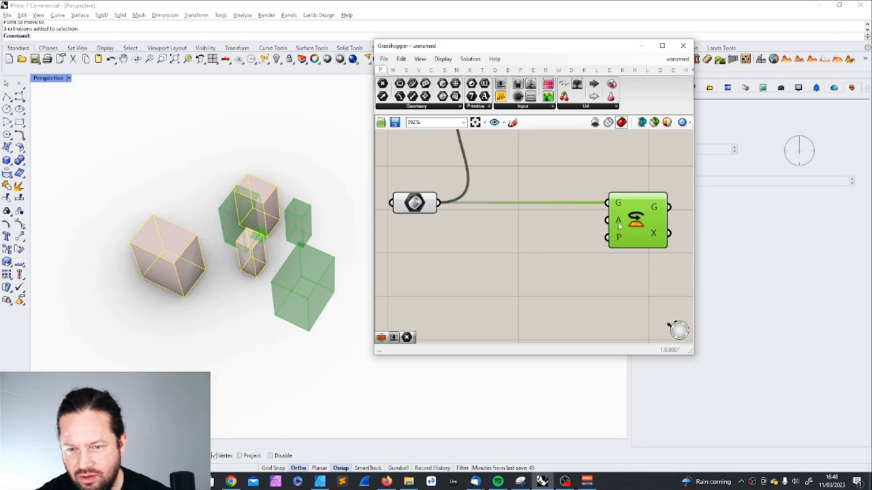
{"action": "right_click", "coordinate": [619, 221]}
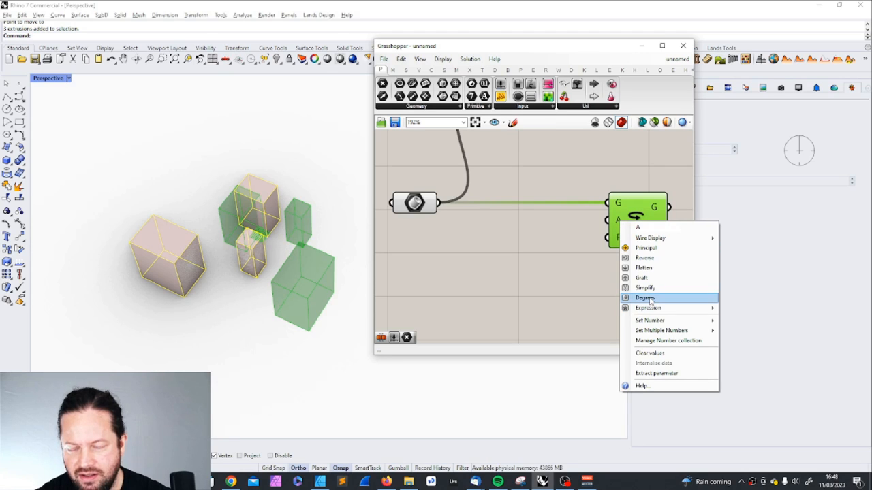
{"action": "left_click", "coordinate": [646, 297]}
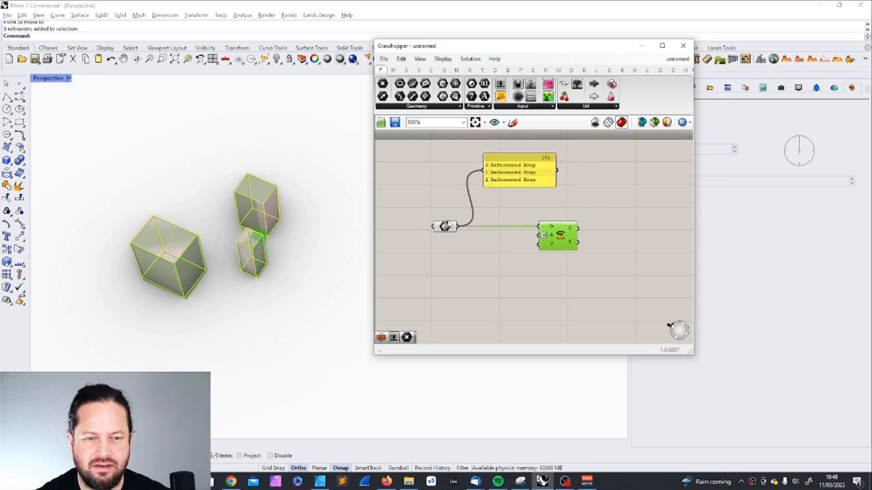
Zoom the canvas around the Rotate component and its point-parameter plane input.
{"action": "scroll", "scroll_direction": "up", "scroll_amount": 3}
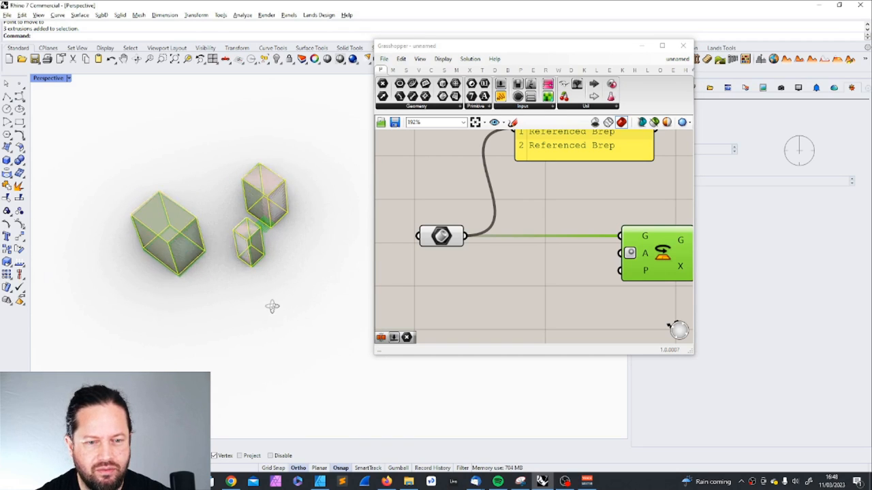
{"action": "scroll", "scroll_direction": "up", "scroll_amount": 3}
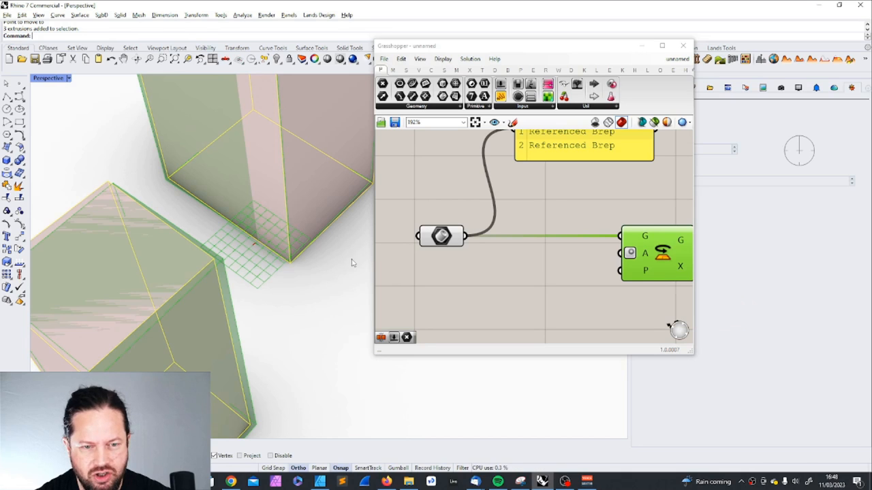
{"action": "mouse_move", "coordinate": [645, 271]}
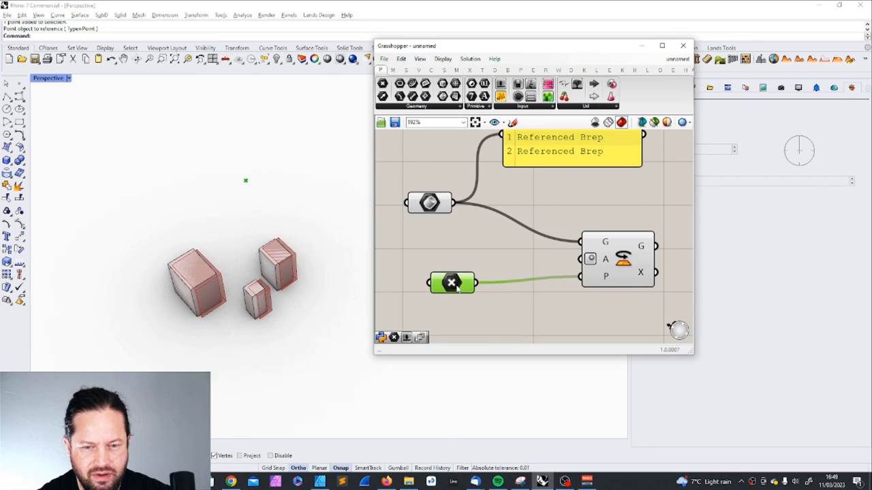
Reposition the point parameter and confirm the Angle slider's new 0-360 range.
{"action": "left_click_drag", "start_coordinate": [452, 282], "coordinate": [504, 289]}
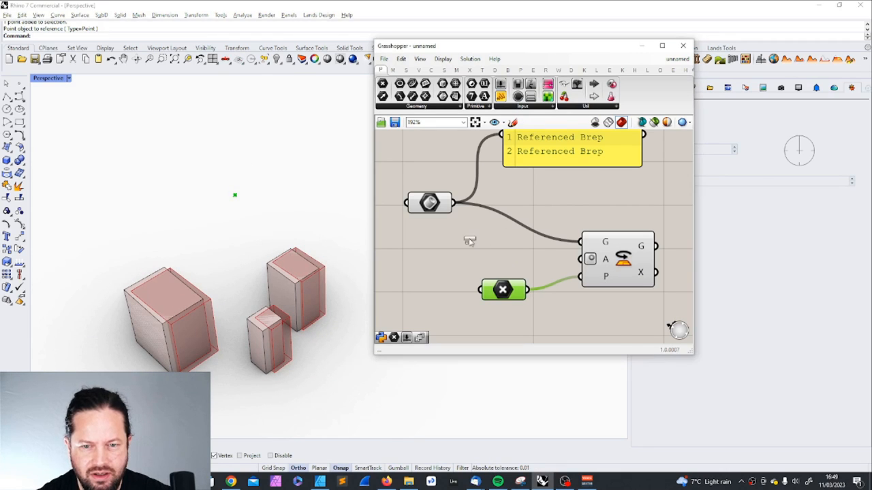
{"action": "double_click", "coordinate": [502, 289]}
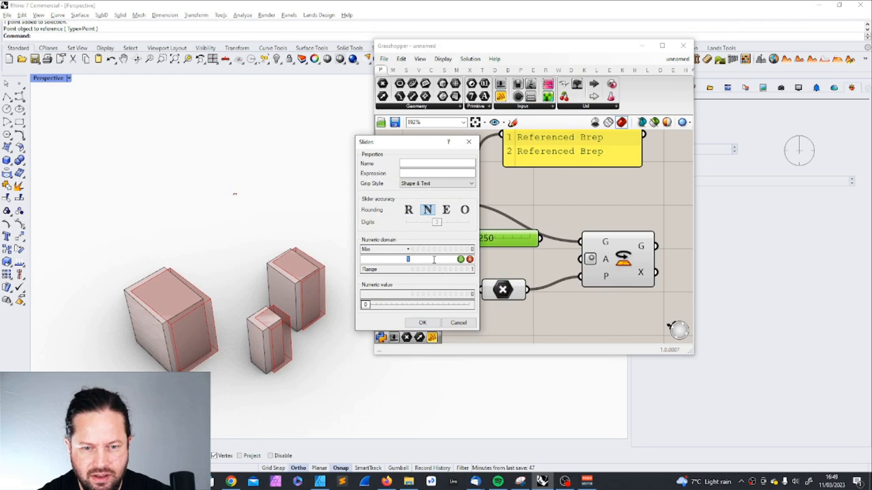
{"action": "left_click", "coordinate": [423, 322]}
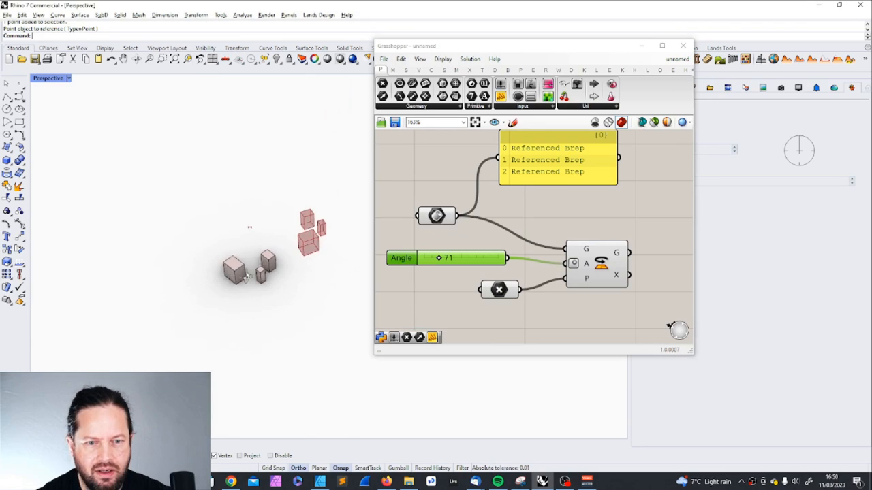
Drag the Angle slider through larger angles until it reads 360.
{"action": "left_click_drag", "start_coordinate": [438, 258], "coordinate": [460, 257]}
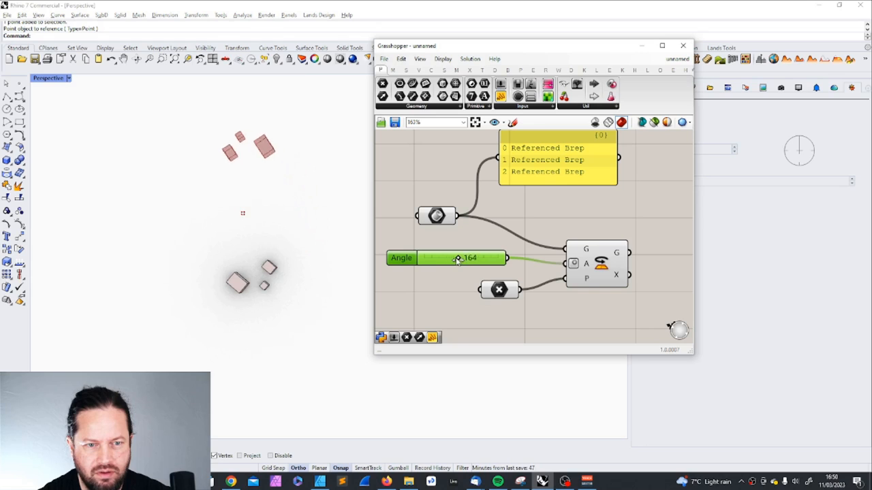
{"action": "left_click_drag", "start_coordinate": [456, 258], "coordinate": [466, 258]}
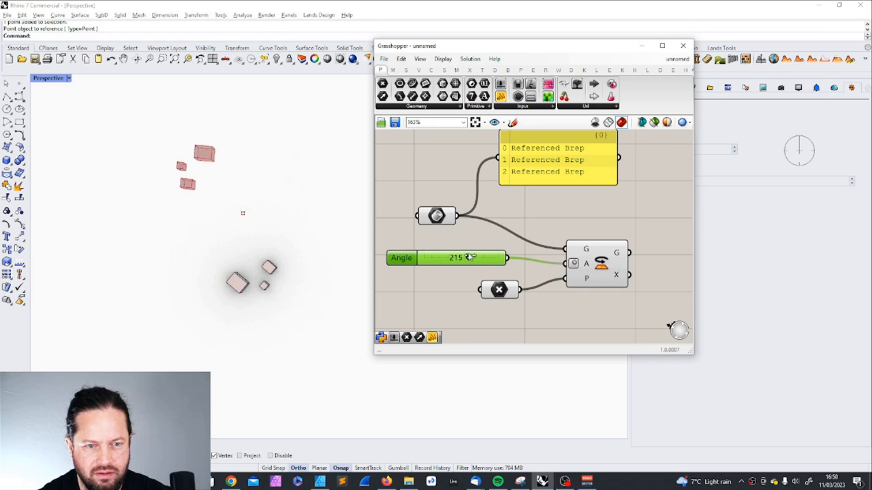
{"action": "left_click_drag", "start_coordinate": [469, 257], "coordinate": [496, 257]}
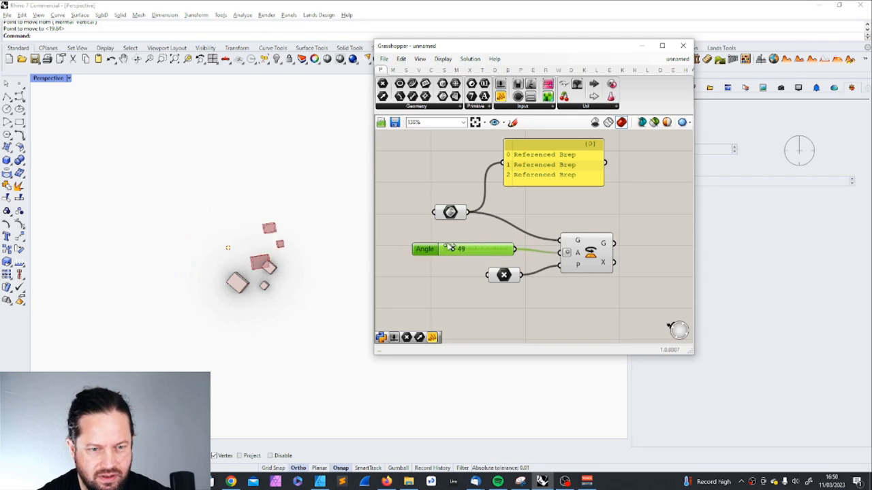
{"action": "left_click_drag", "start_coordinate": [447, 248], "coordinate": [506, 248]}
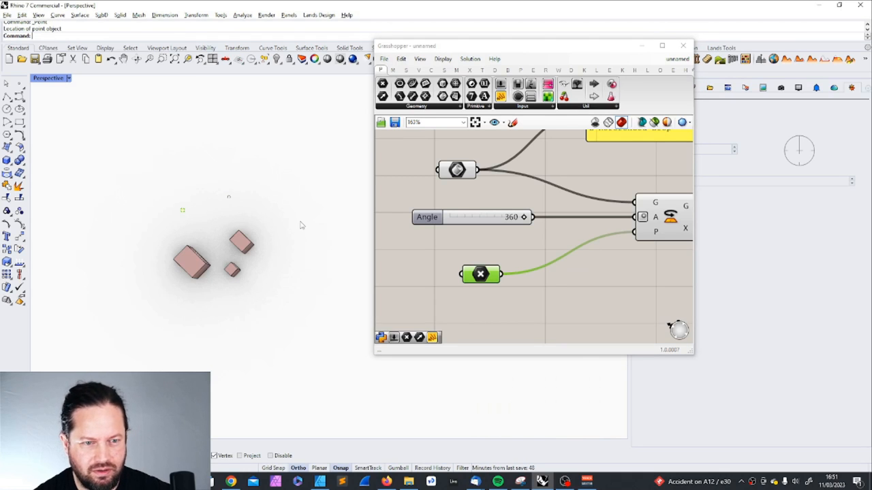
Test the rotation by dragging the Angle slider up and down around the referenced points.
{"action": "left_click", "coordinate": [683, 47]}
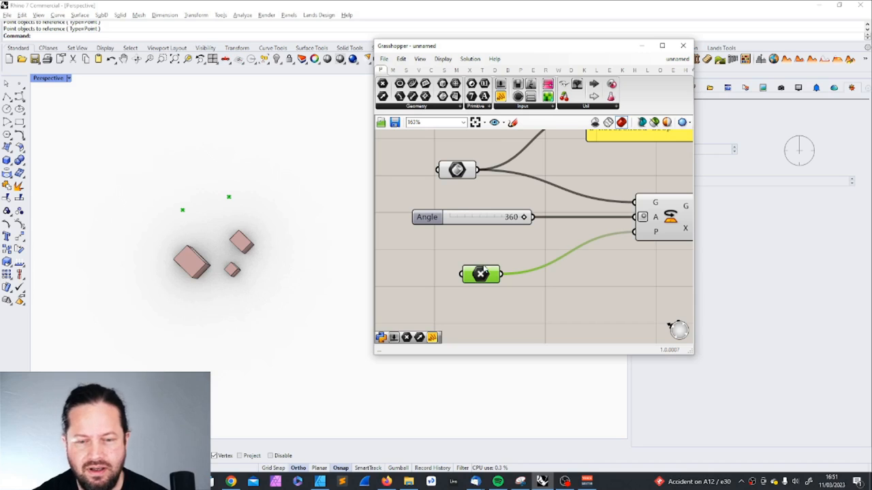
{"action": "left_click_drag", "start_coordinate": [532, 217], "coordinate": [491, 216]}
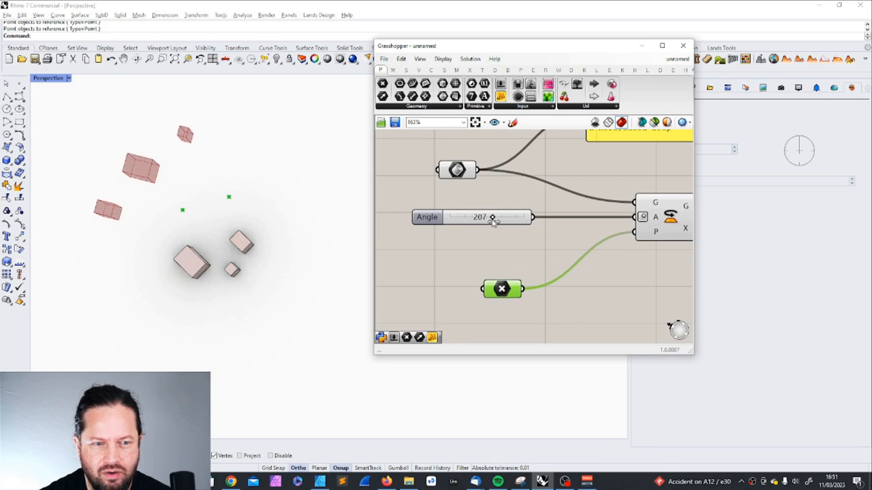
{"action": "left_click_drag", "start_coordinate": [492, 216], "coordinate": [470, 216]}
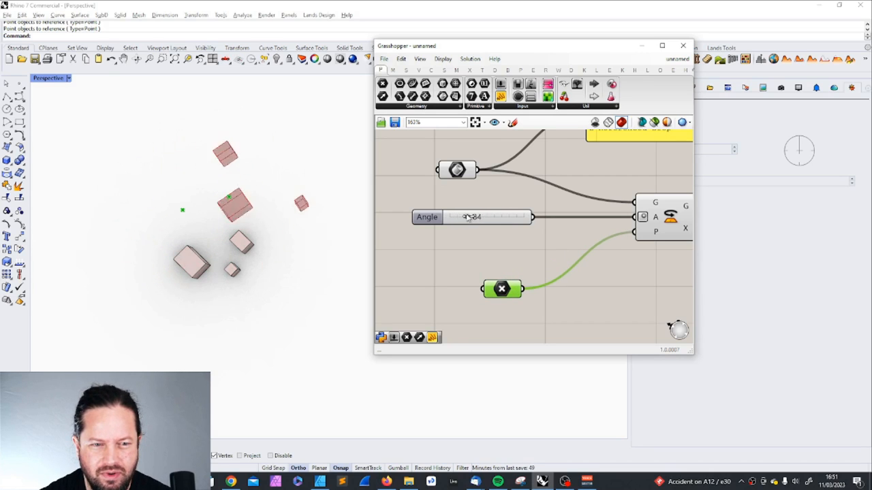
{"action": "left_click_drag", "start_coordinate": [470, 217], "coordinate": [531, 217]}
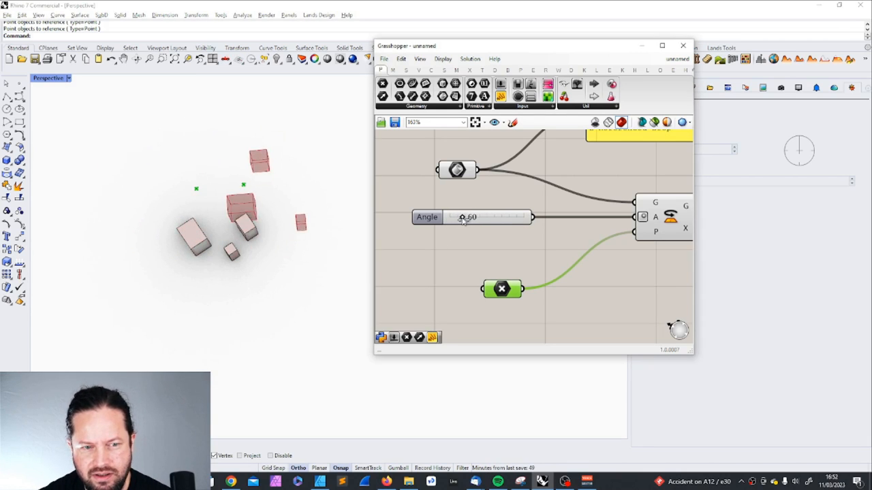
{"action": "left_click_drag", "start_coordinate": [466, 216], "coordinate": [523, 217]}
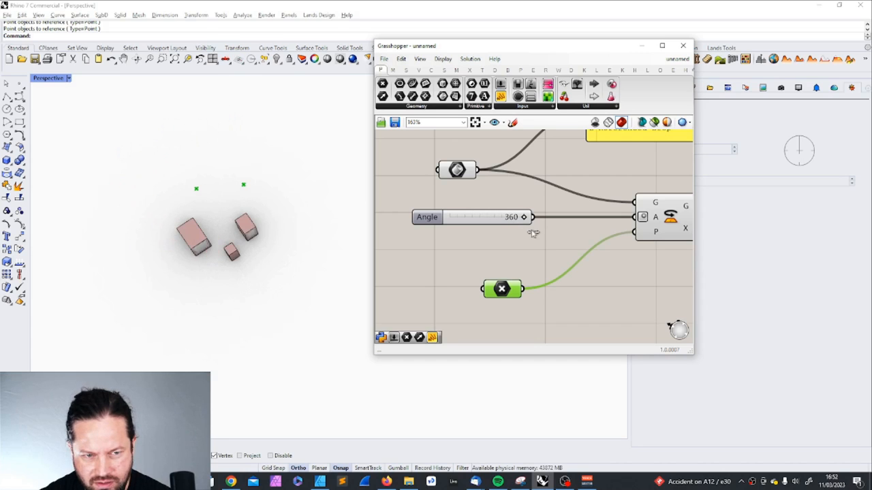
{"action": "left_click_drag", "start_coordinate": [524, 216], "coordinate": [483, 217]}
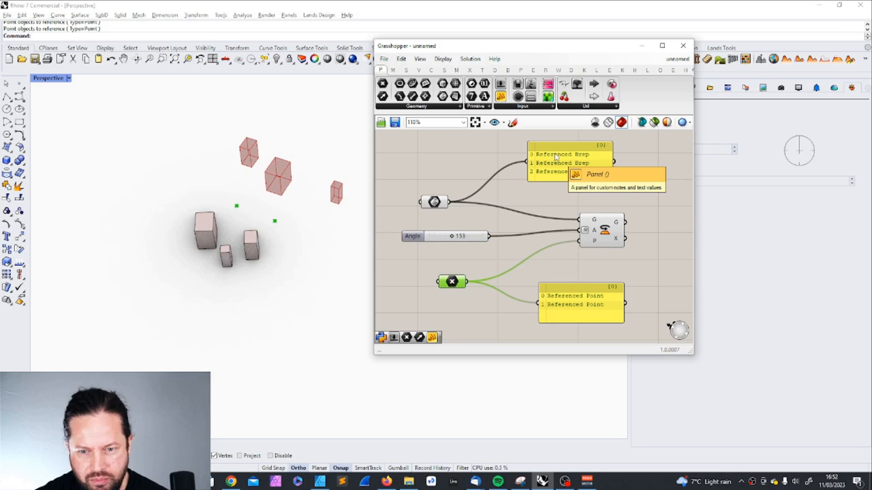
{"action": "mouse_move", "coordinate": [572, 302]}
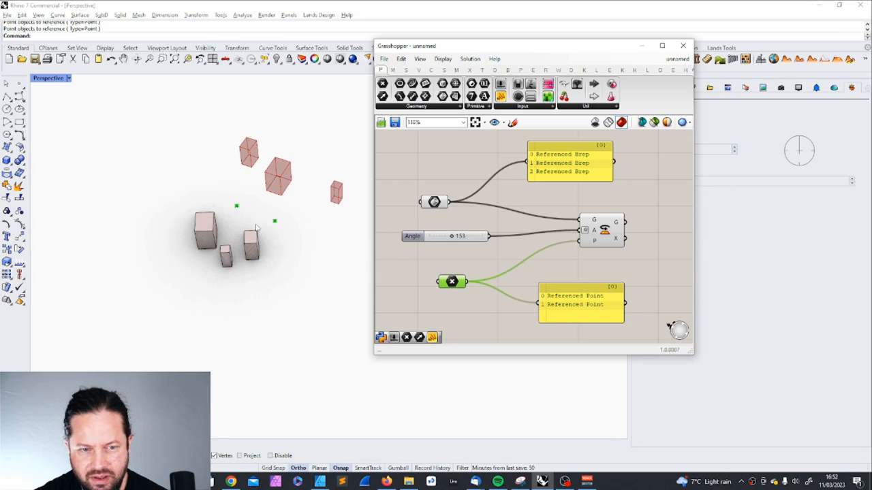
{"action": "mouse_move", "coordinate": [251, 257]}
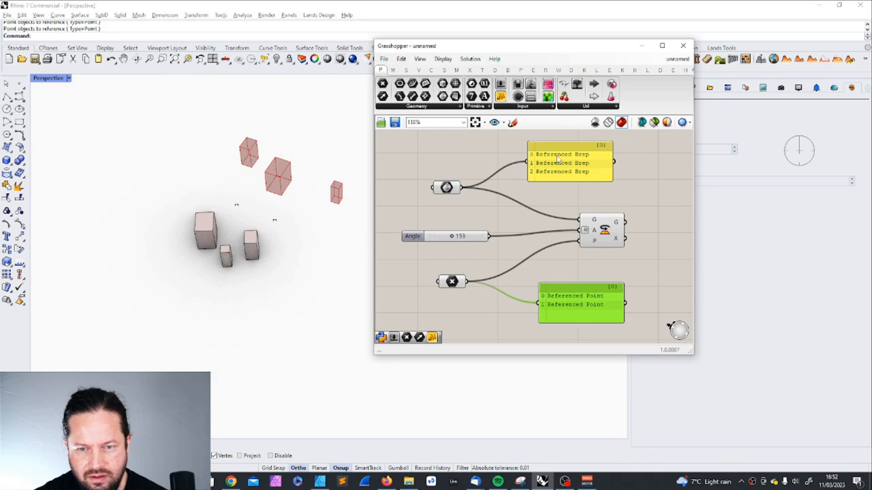
{"action": "mouse_move", "coordinate": [621, 176]}
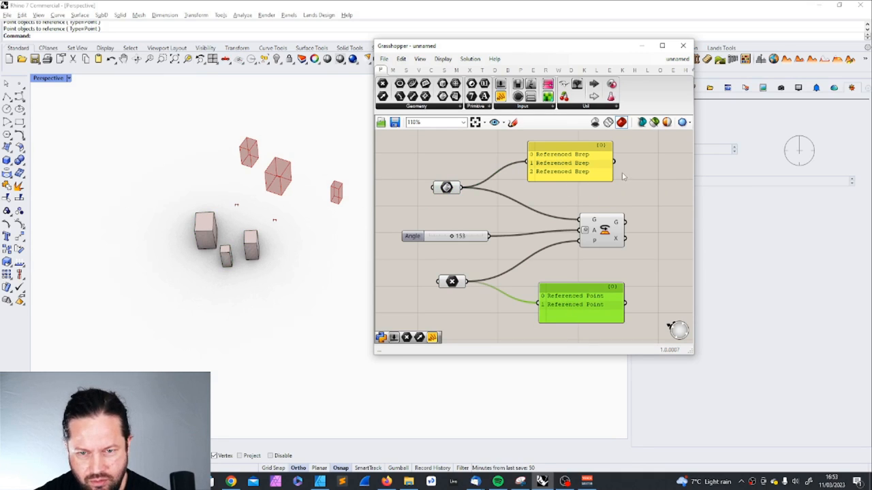
{"action": "mouse_move", "coordinate": [579, 299]}
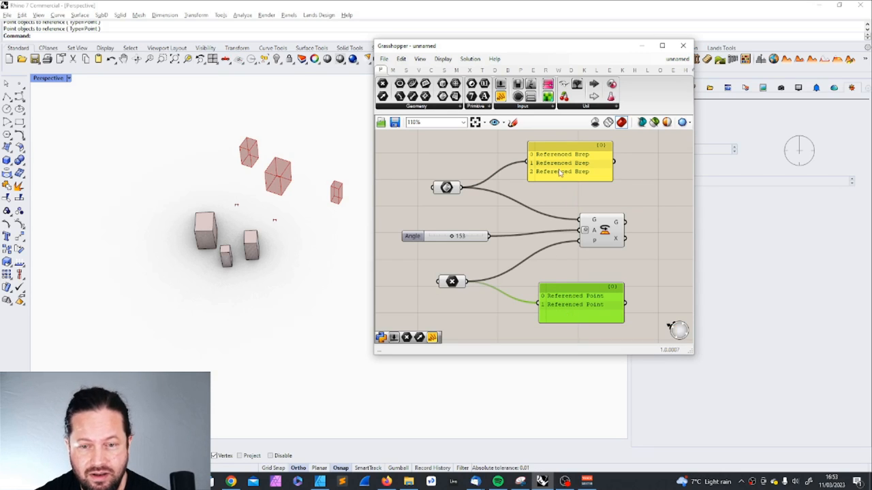
{"action": "mouse_move", "coordinate": [559, 307]}
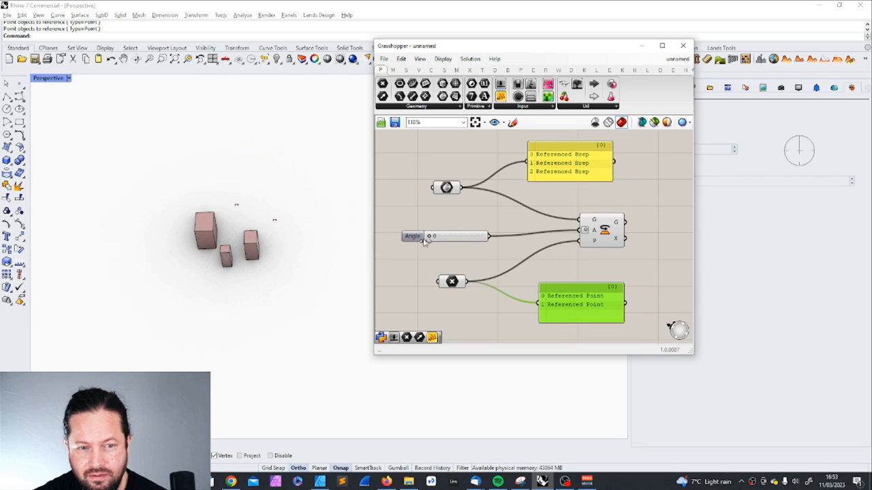
Reference three points from Rhino into the point parameter and preview the Breps.
{"action": "left_click", "coordinate": [452, 281]}
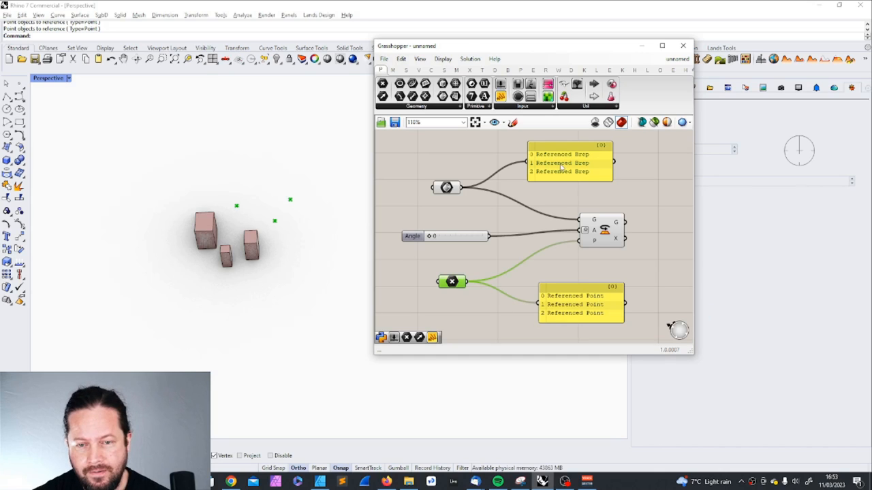
{"action": "left_click", "coordinate": [447, 188]}
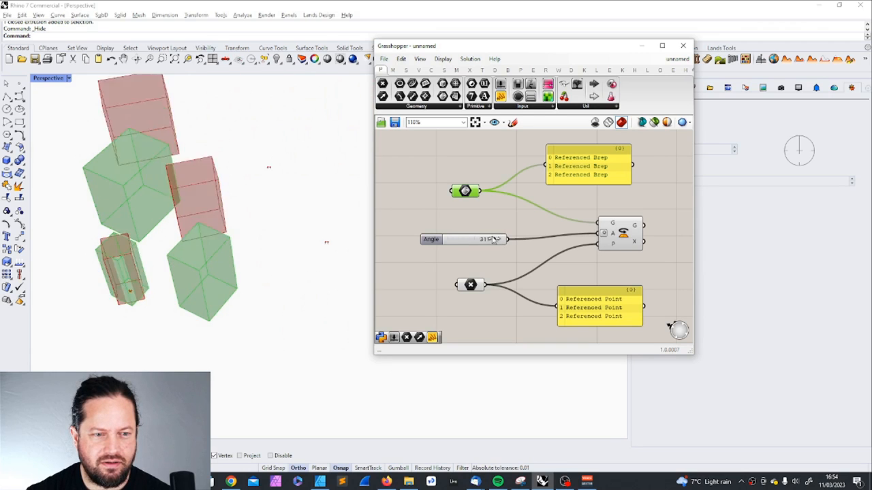
Set the Angle slider to 100 and move a referenced point onto its box in Rhino.
{"action": "left_click_drag", "start_coordinate": [490, 240], "coordinate": [466, 239]}
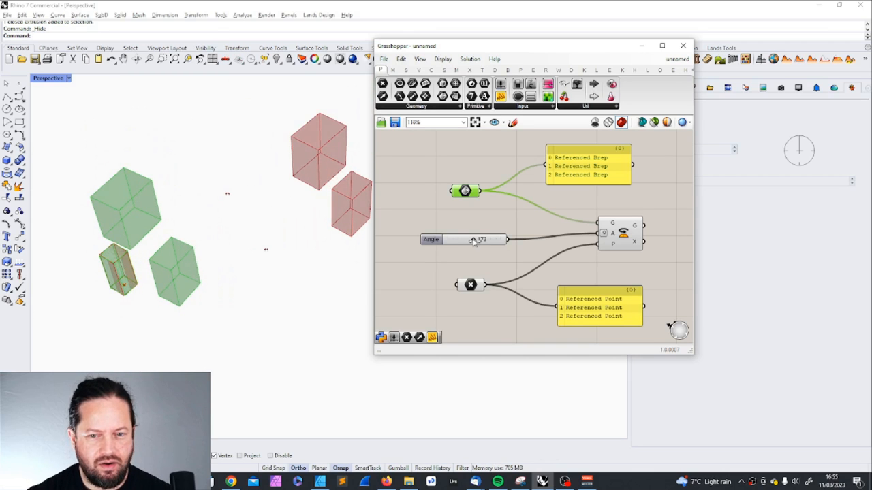
{"action": "left_click_drag", "start_coordinate": [463, 240], "coordinate": [483, 240]}
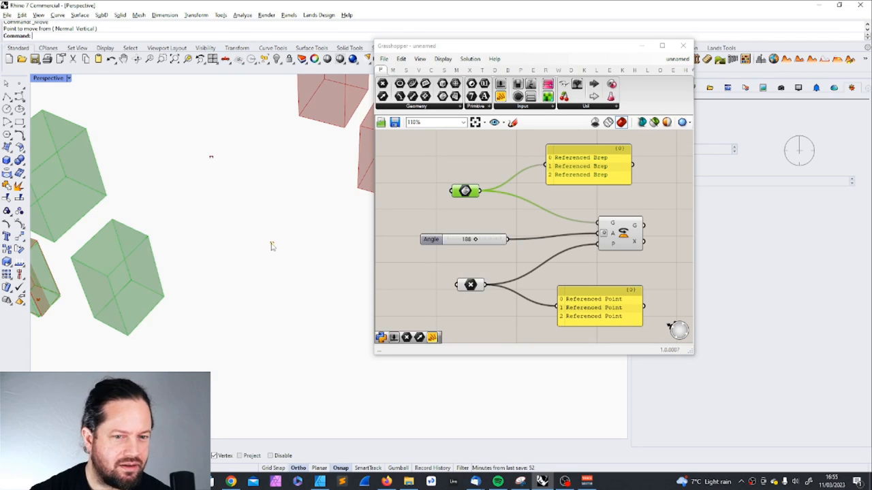
{"action": "mouse_move", "coordinate": [283, 242]}
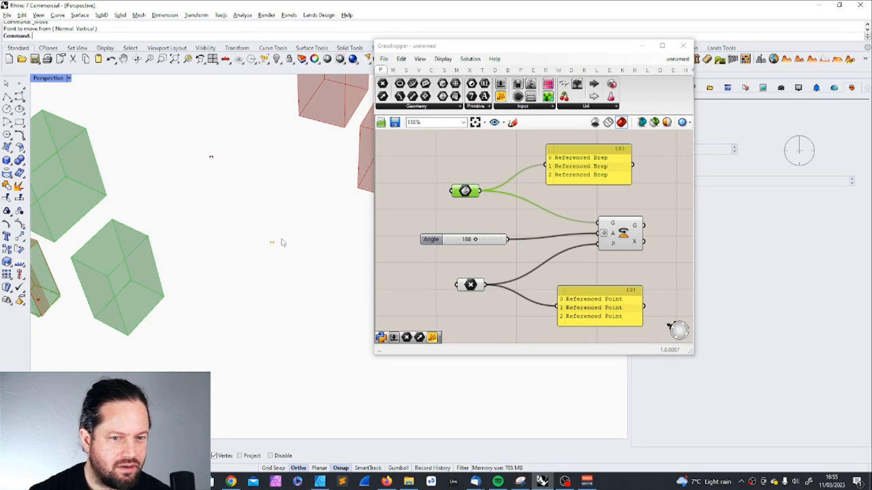
{"action": "mouse_move", "coordinate": [273, 242]}
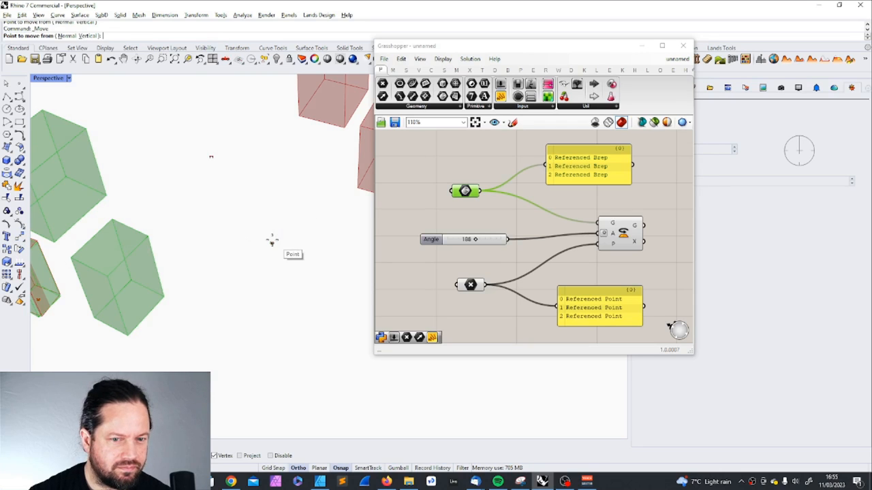
{"action": "mouse_move", "coordinate": [334, 213]}
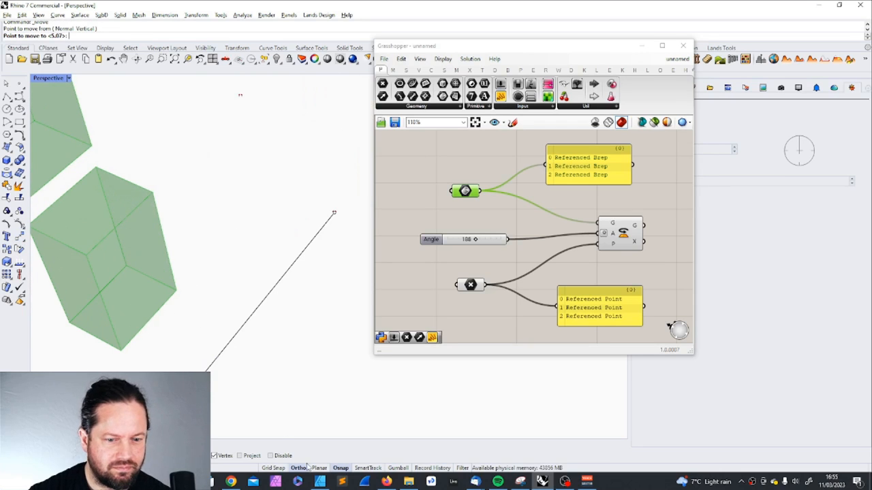
{"action": "mouse_move", "coordinate": [122, 306]}
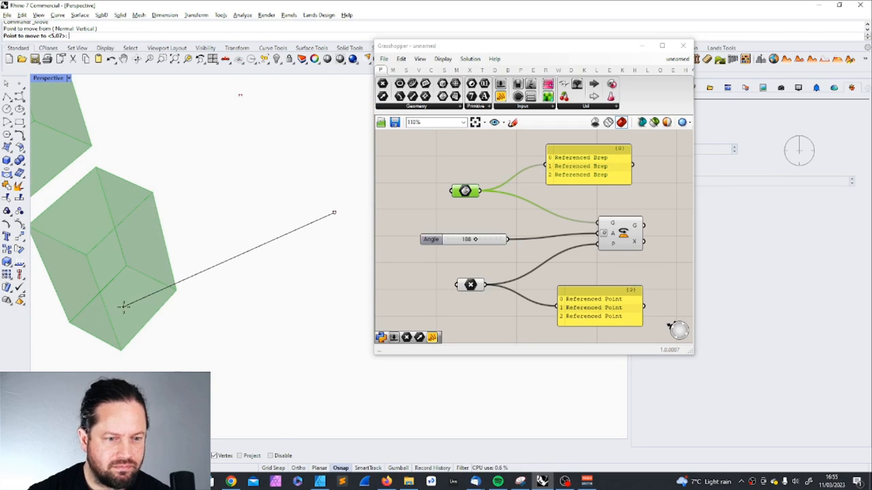
{"action": "left_click", "coordinate": [239, 285]}
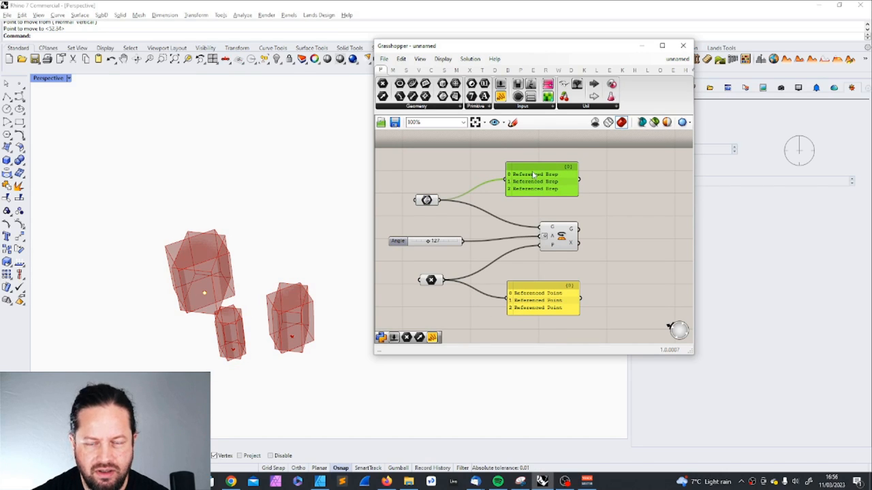
{"action": "mouse_move", "coordinate": [559, 194]}
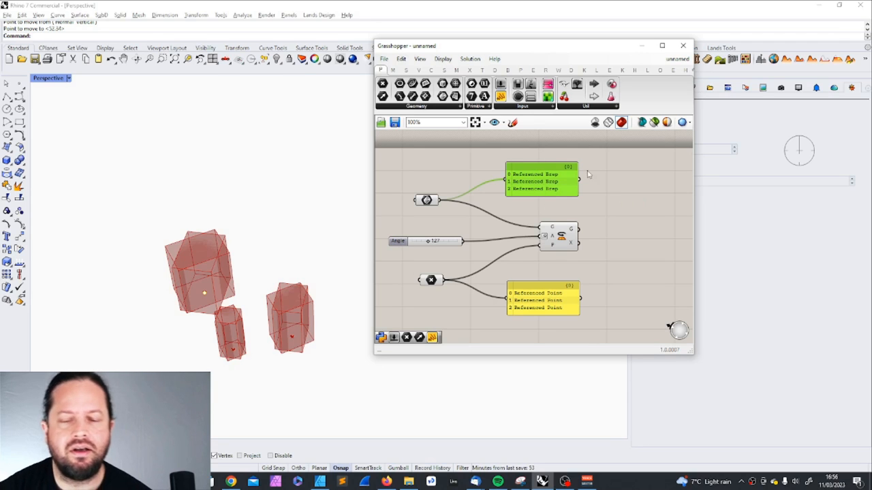
{"action": "mouse_move", "coordinate": [488, 210]}
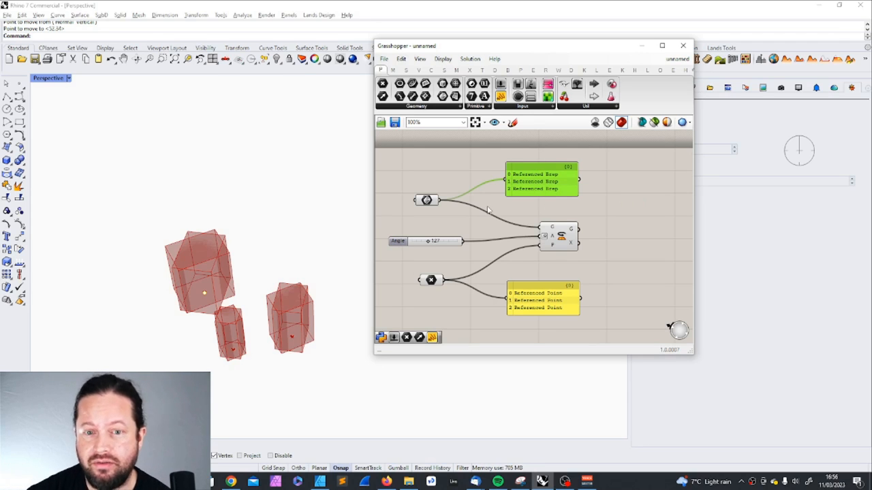
Remove the point parameter and reposition the Brep parameter on the canvas.
{"action": "scroll", "scroll_direction": "up", "scroll_amount": 3}
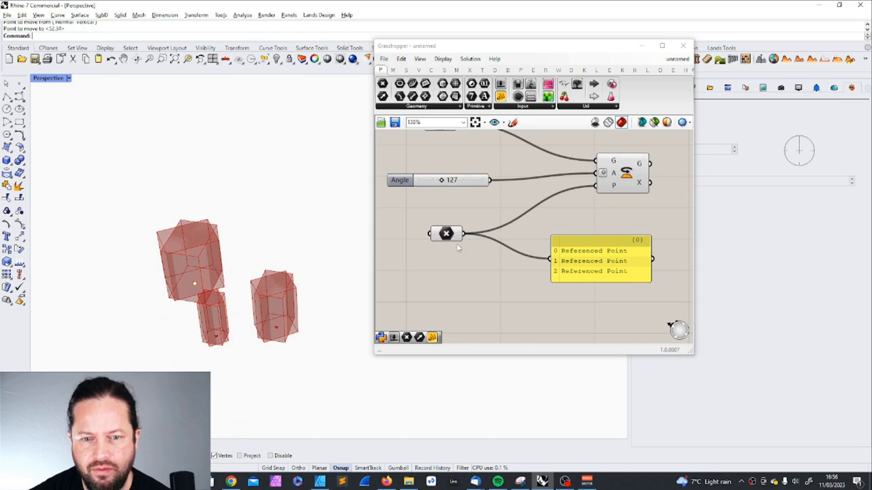
{"action": "left_click", "coordinate": [447, 231]}
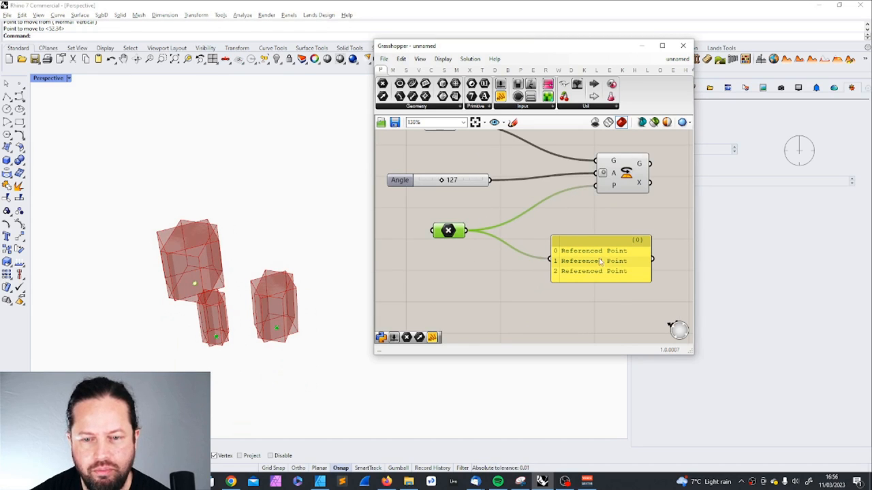
{"action": "scroll", "scroll_direction": "down", "scroll_amount": 3}
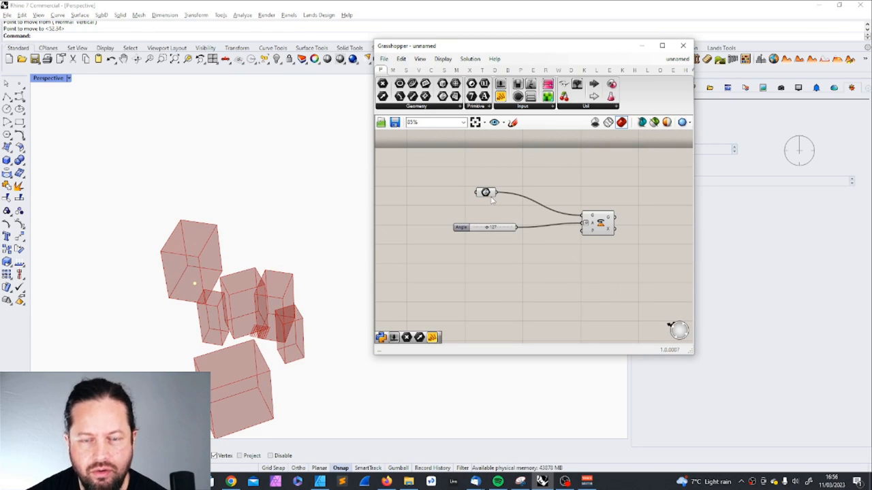
{"action": "left_click_drag", "start_coordinate": [485, 193], "coordinate": [505, 181]}
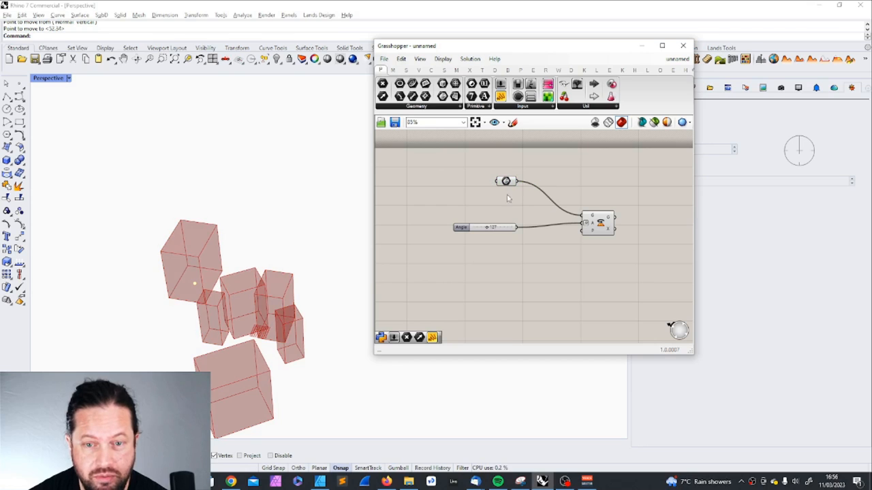
{"action": "left_click", "coordinate": [506, 181]}
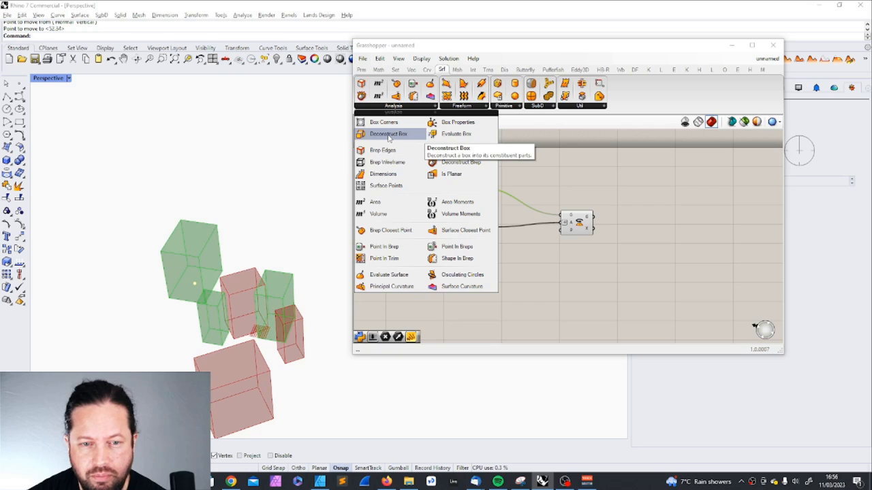
{"action": "mouse_move", "coordinate": [382, 175]}
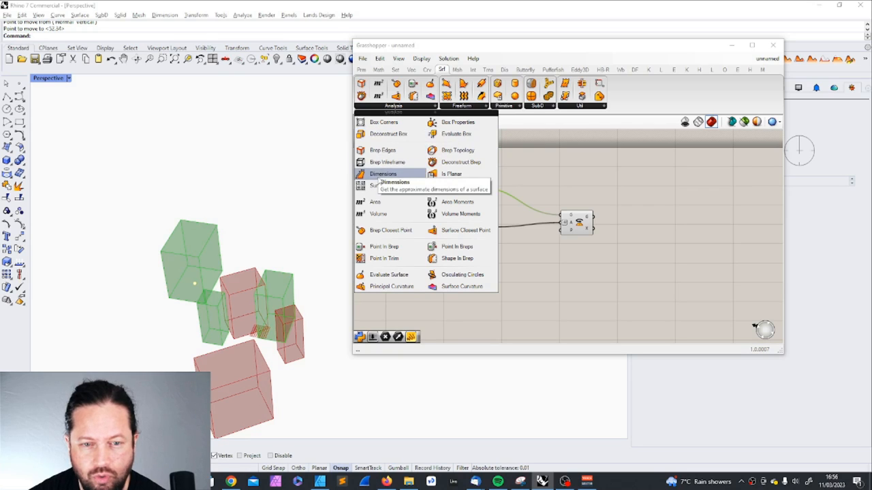
{"action": "mouse_move", "coordinate": [378, 214]}
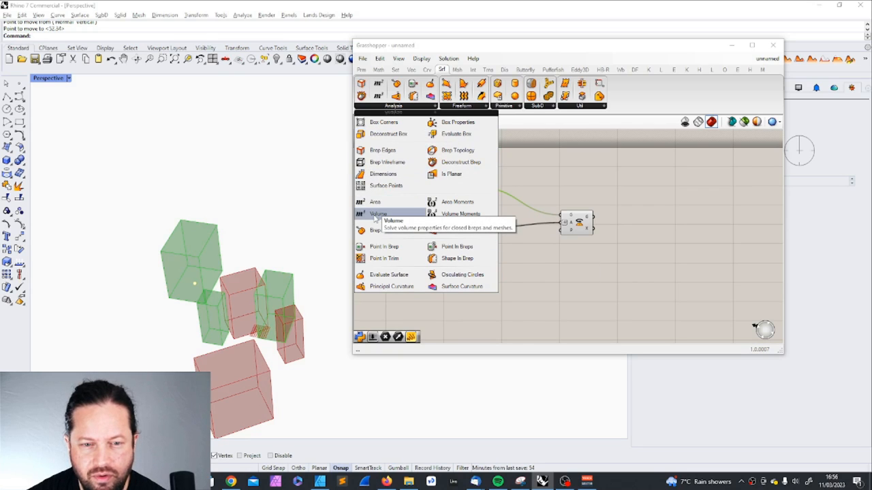
Place a Volume component fed by the Brep parameter to get the boxes' centroids.
{"action": "left_click", "coordinate": [379, 214]}
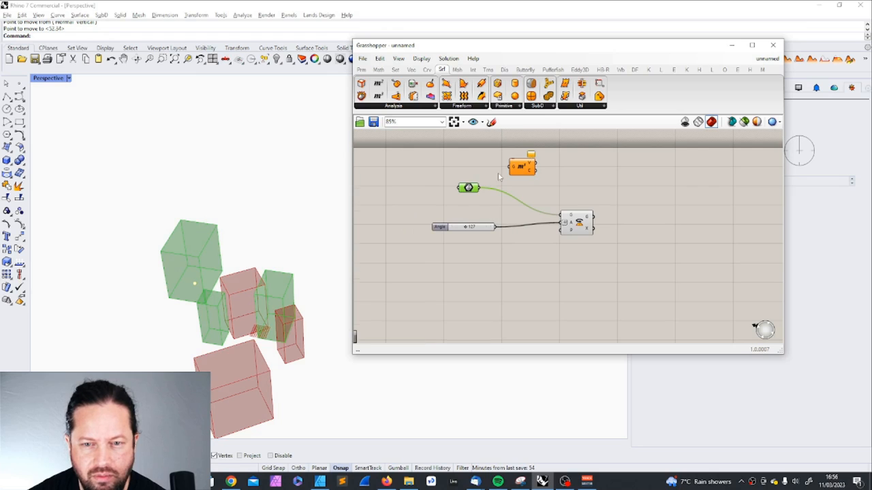
{"action": "scroll", "scroll_direction": "down", "scroll_amount": 3}
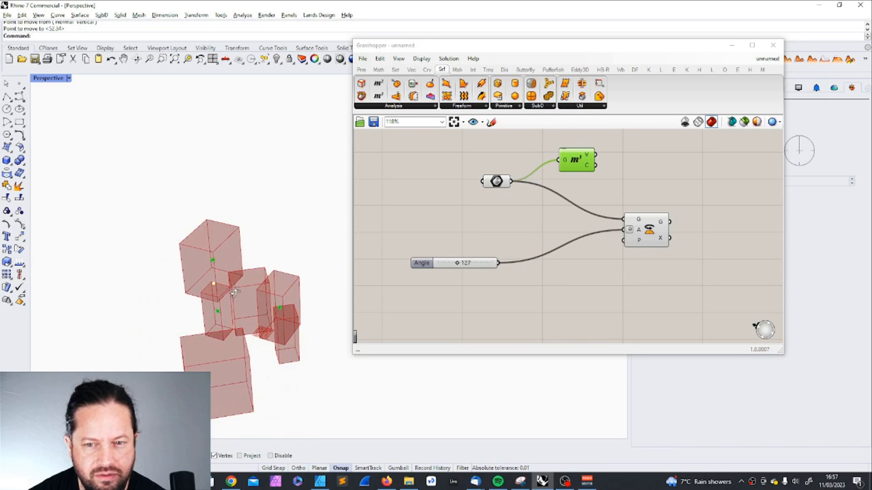
{"action": "mouse_move", "coordinate": [587, 169]}
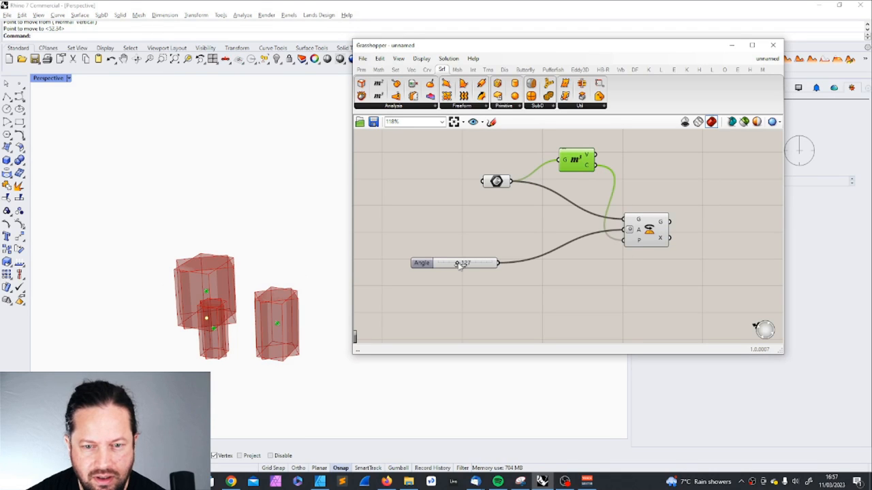
Drag the Angle slider through several values to test the centroid rotation, settling at 125°.
{"action": "left_click", "coordinate": [453, 264]}
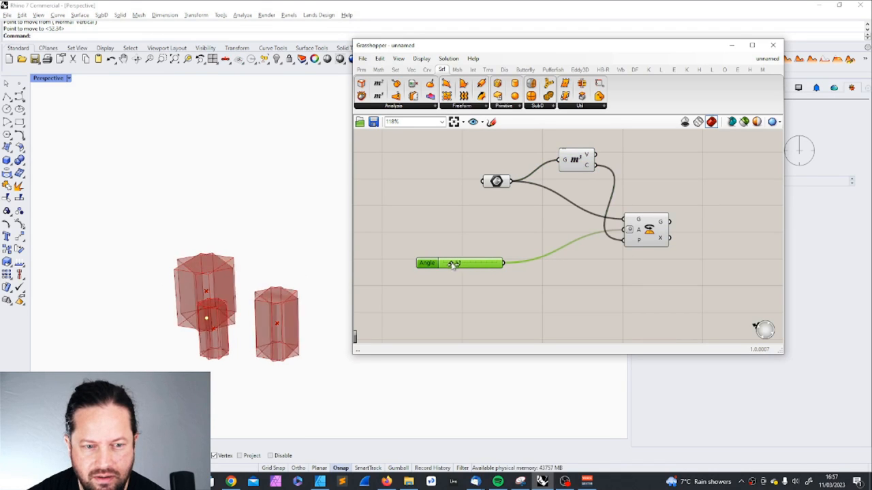
{"action": "left_click_drag", "start_coordinate": [452, 263], "coordinate": [466, 263]}
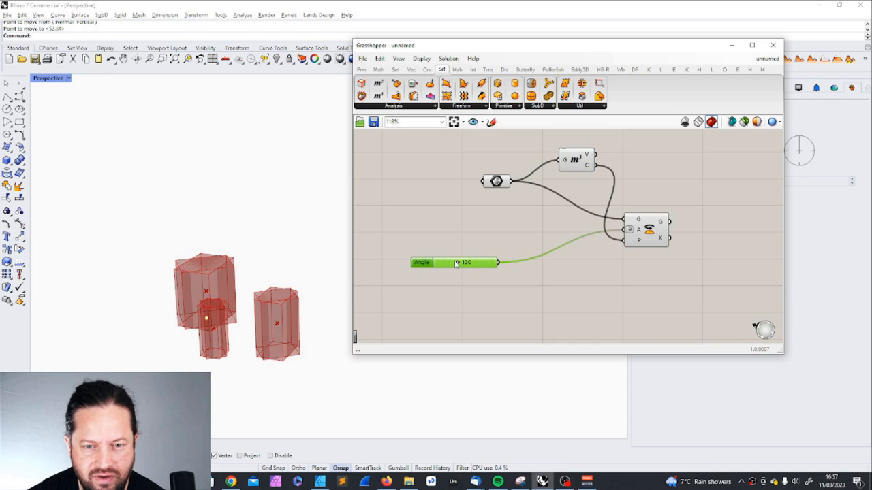
{"action": "left_click_drag", "start_coordinate": [466, 263], "coordinate": [474, 263]}
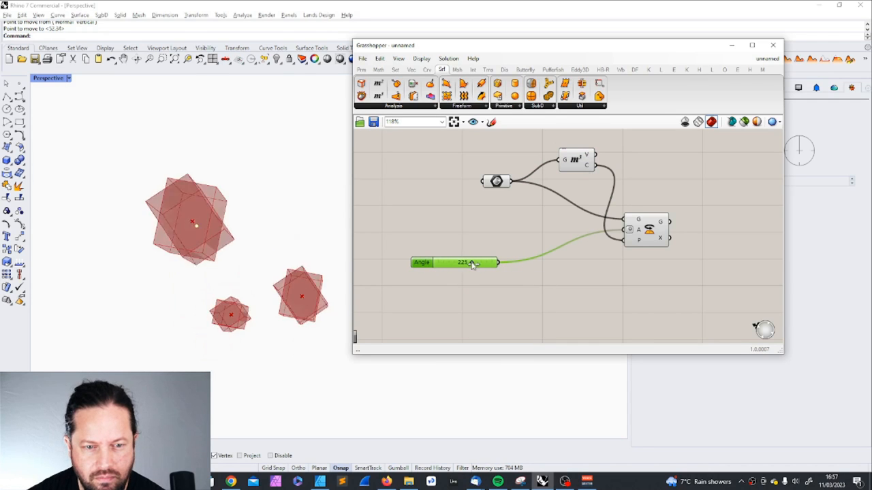
{"action": "left_click_drag", "start_coordinate": [474, 263], "coordinate": [451, 263]}
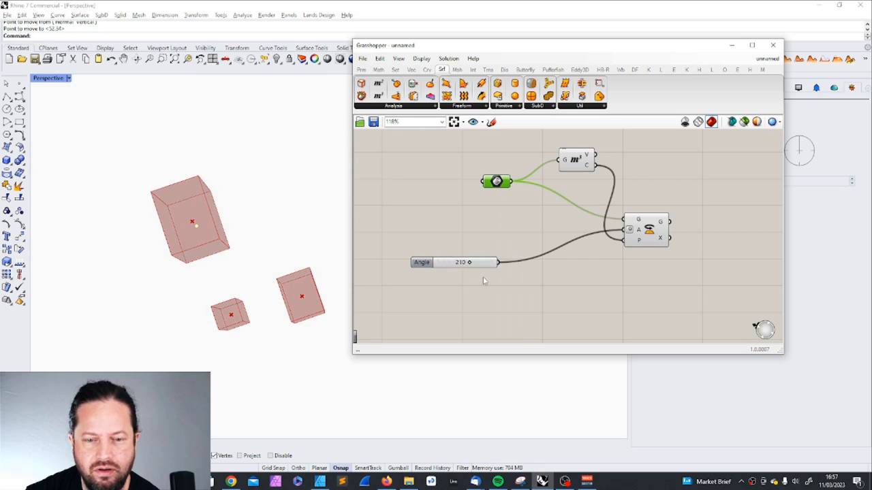
{"action": "left_click_drag", "start_coordinate": [470, 262], "coordinate": [477, 261]}
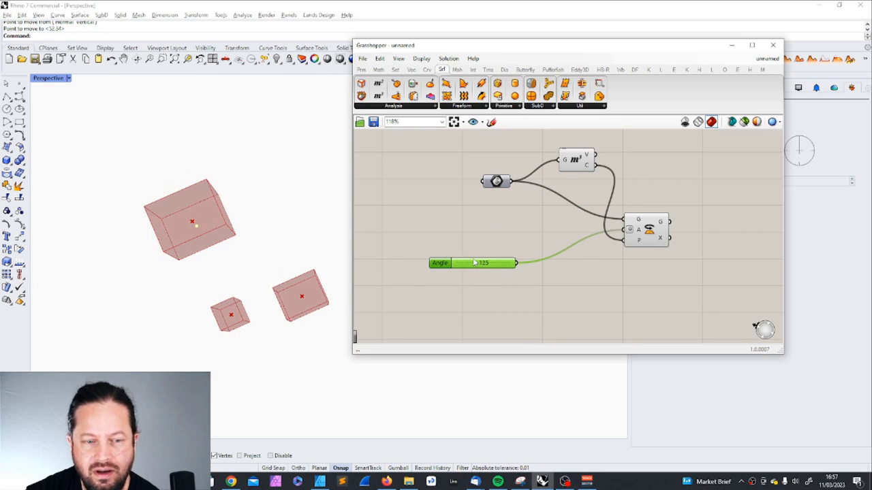
{"action": "mouse_move", "coordinate": [470, 262]}
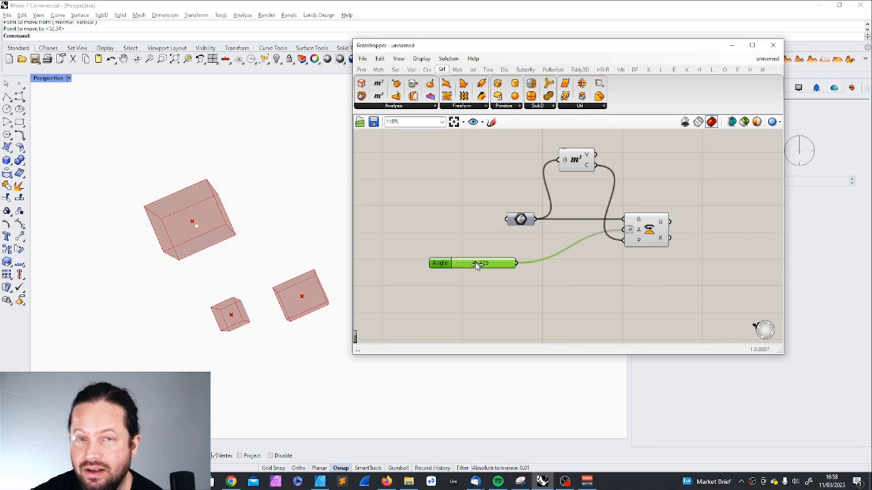
{"action": "mouse_move", "coordinate": [477, 264]}
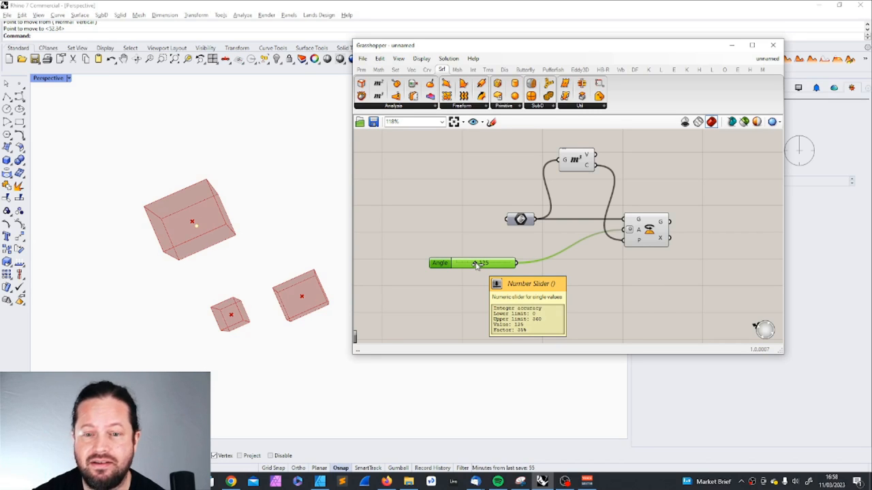
{"action": "mouse_move", "coordinate": [523, 219]}
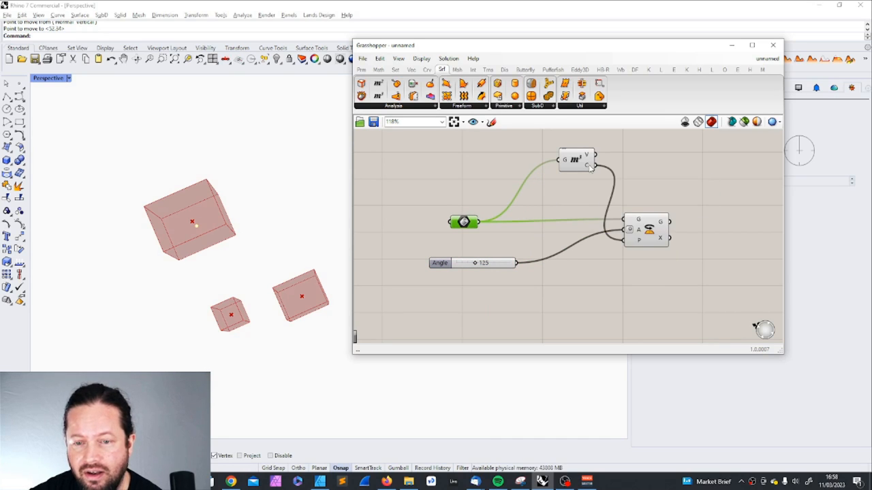
{"action": "mouse_move", "coordinate": [646, 225]}
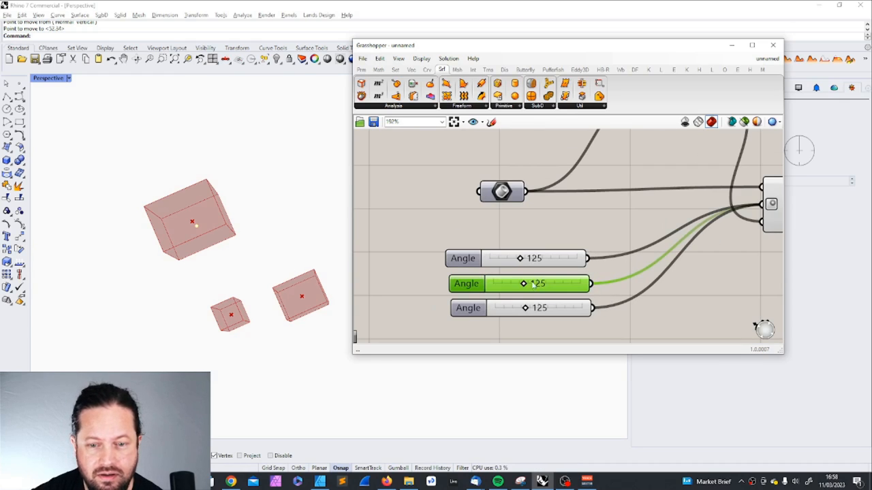
Adjust the second Brep's angle slider and move the Rotate component closer to the sliders.
{"action": "left_click_drag", "start_coordinate": [524, 285], "coordinate": [557, 285]}
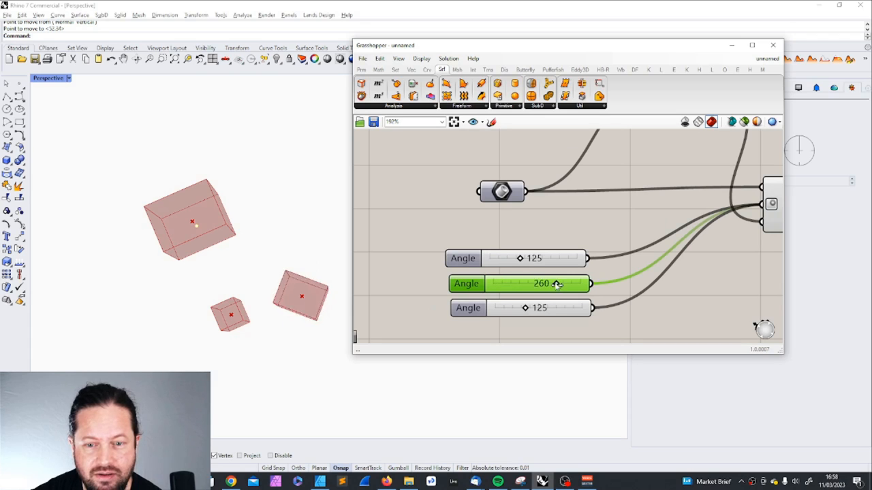
{"action": "left_click_drag", "start_coordinate": [556, 284], "coordinate": [547, 283]}
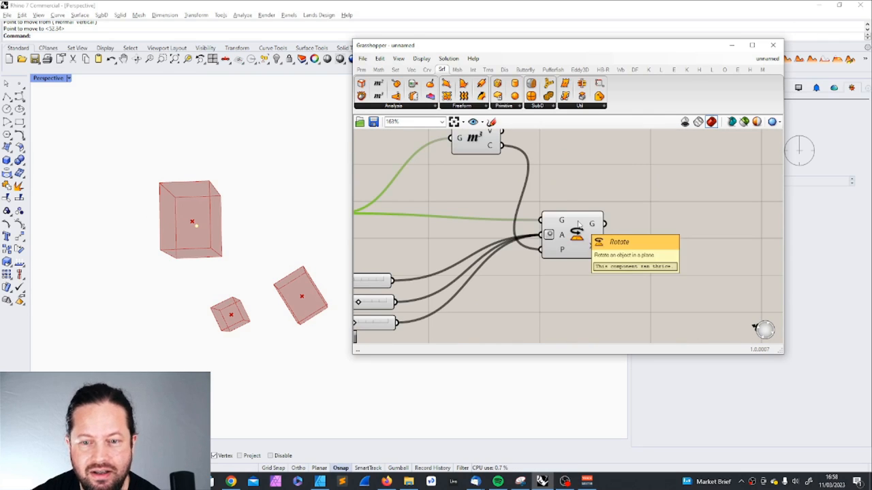
{"action": "left_click", "coordinate": [572, 235]}
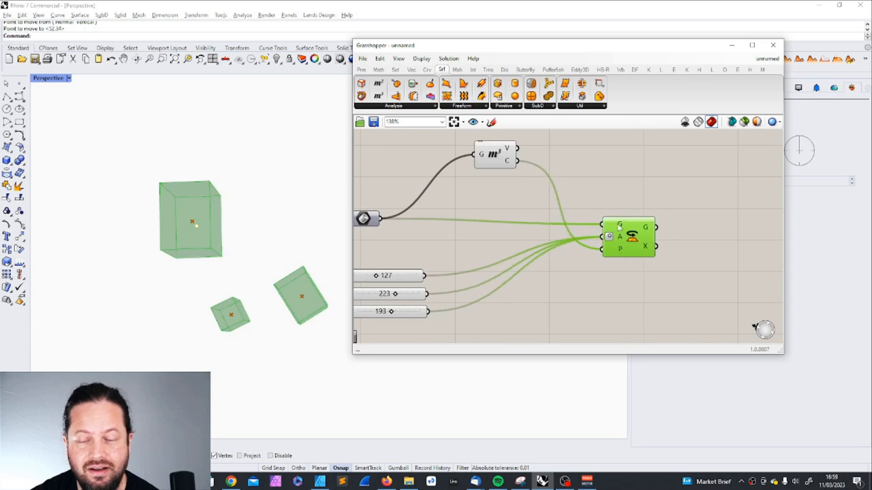
{"action": "left_click_drag", "start_coordinate": [626, 237], "coordinate": [583, 237]}
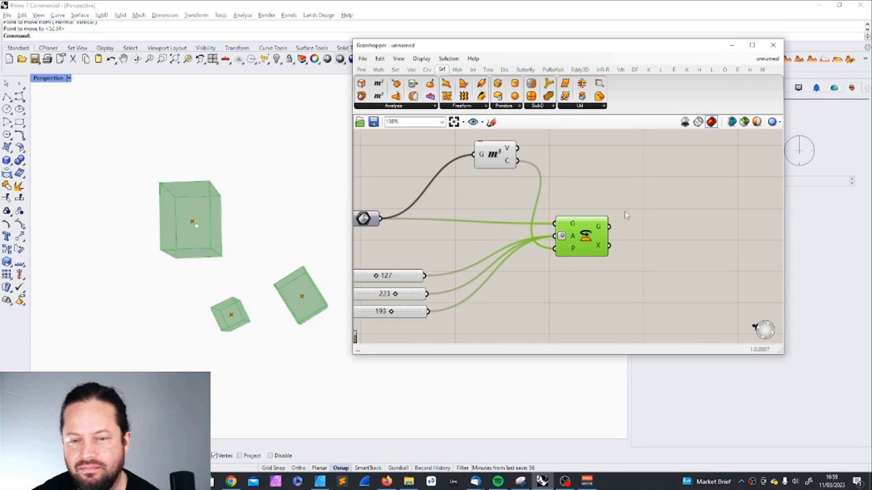